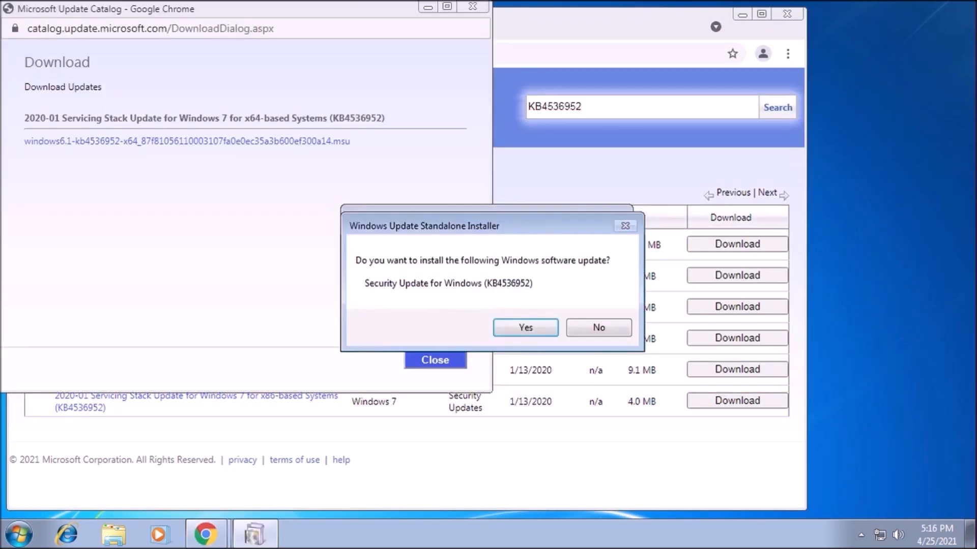
Go through the Windows 7 and Windows 10 desktop clips until the Linux Mint desktop appears.
left_click(524, 327)
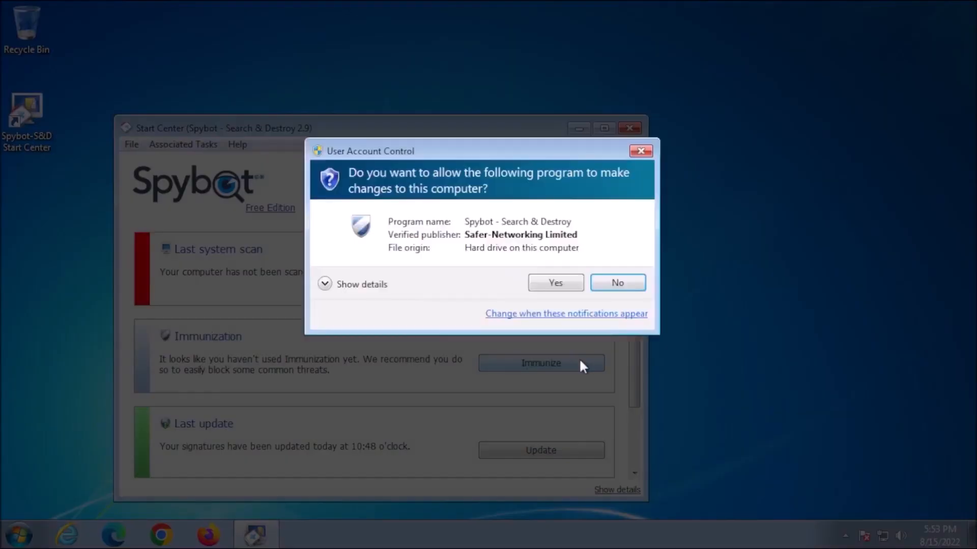
left_click(554, 283)
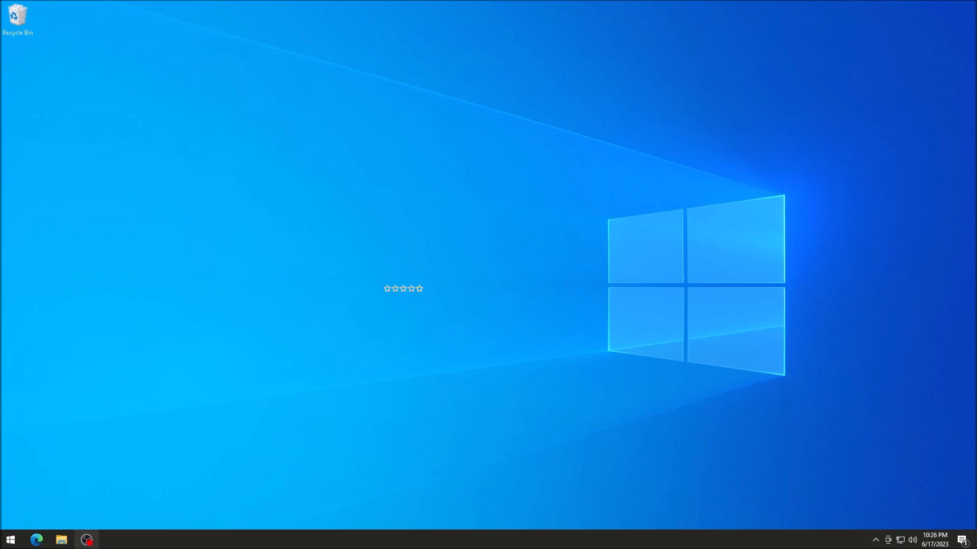
left_click(486, 282)
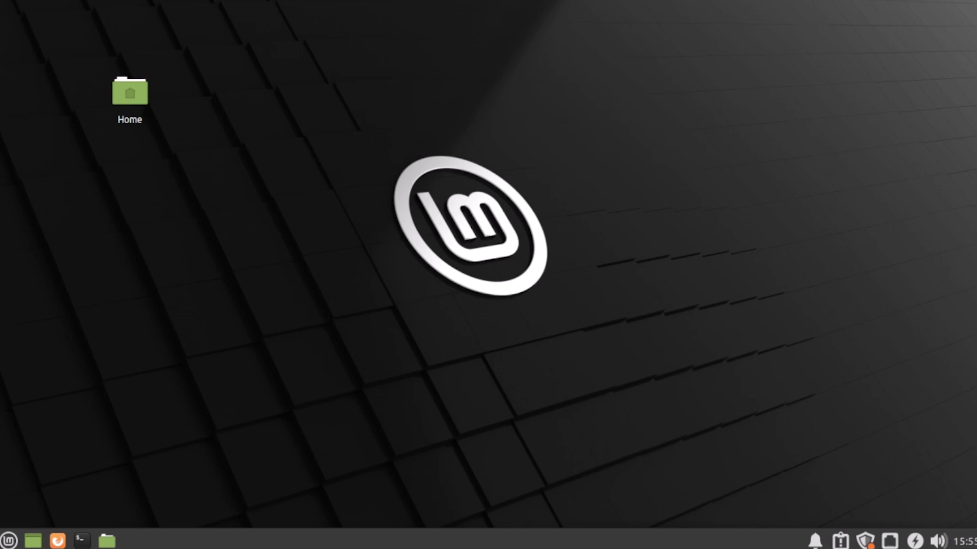
Open the Home folder in Thunar and glance through its File menu.
double_click(130, 94)
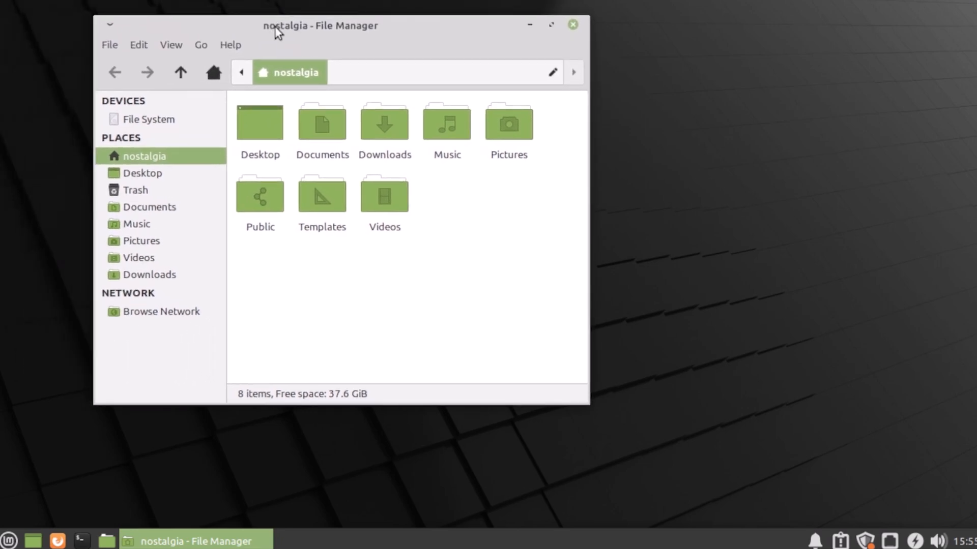
mouse_move(417, 27)
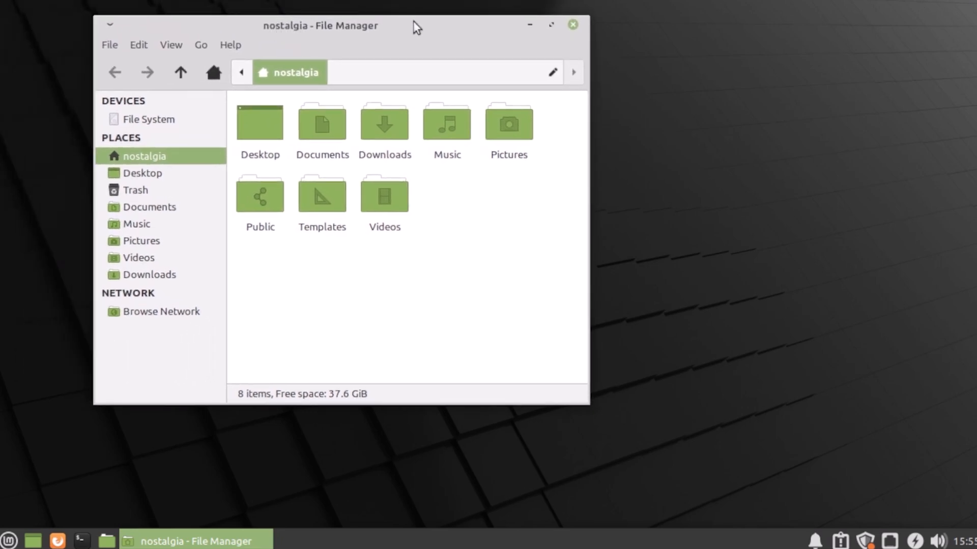
left_click(108, 44)
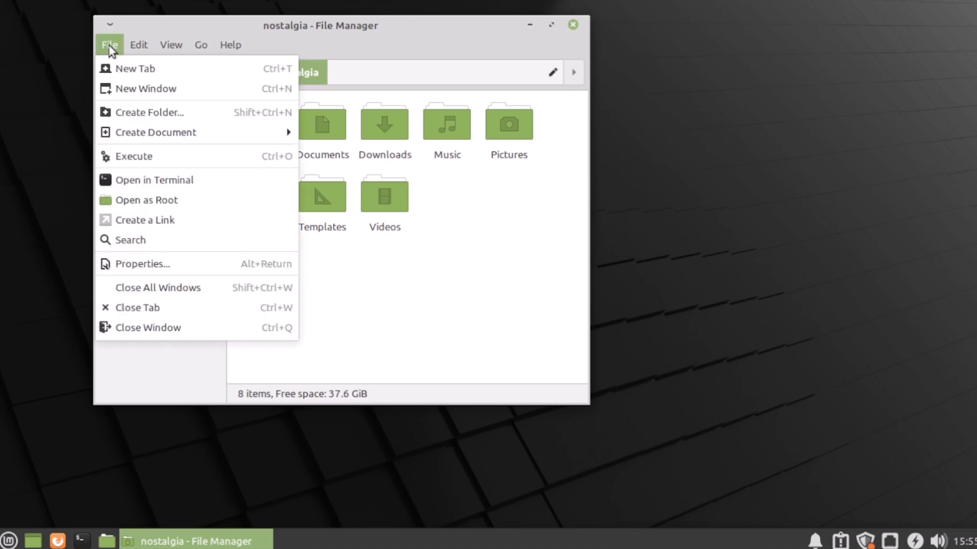
left_click(170, 44)
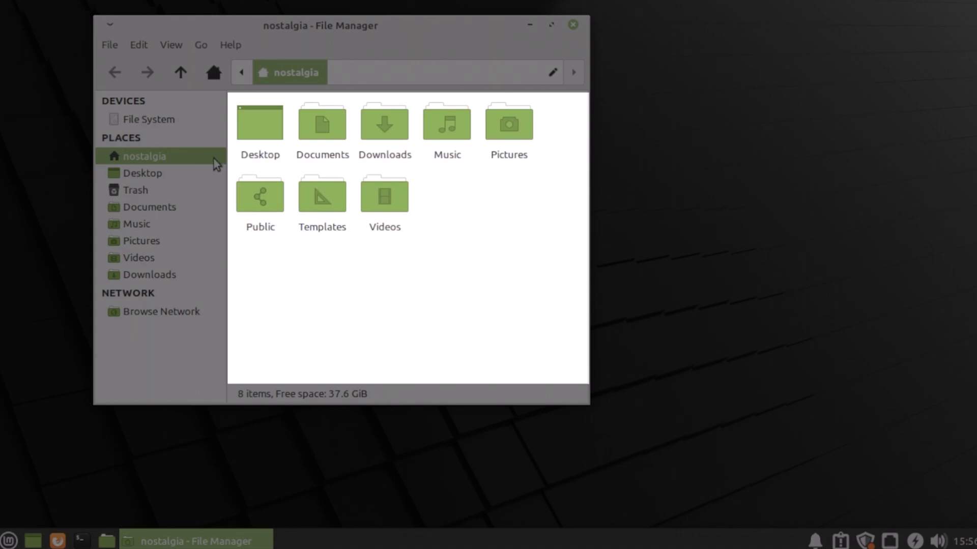
mouse_move(159, 278)
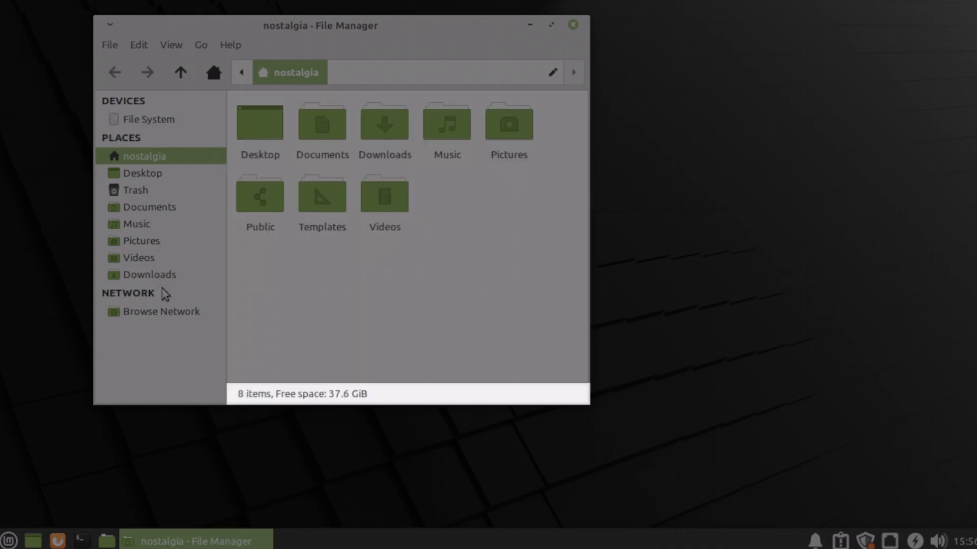
mouse_move(281, 105)
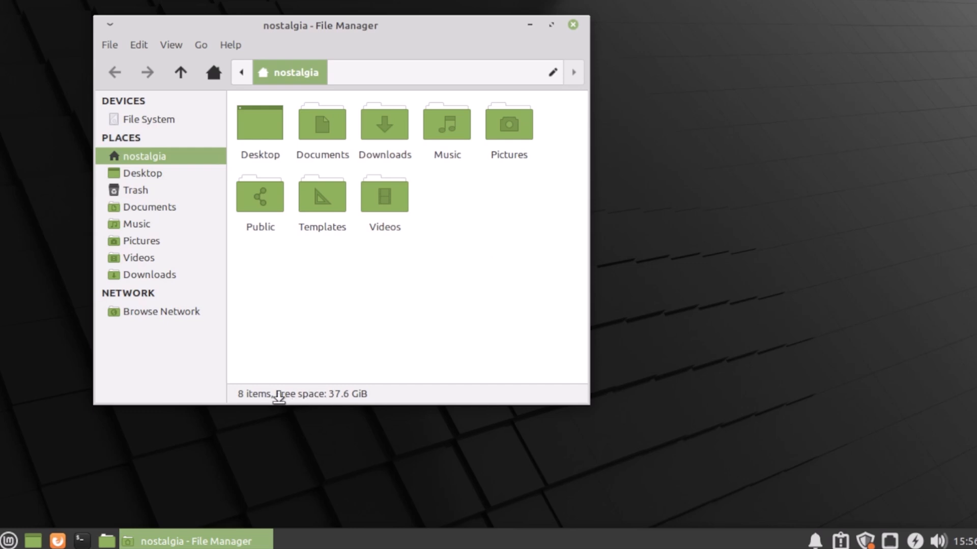
Close Thunar and scroll through All Applications in the Whisker Menu.
left_click(571, 25)
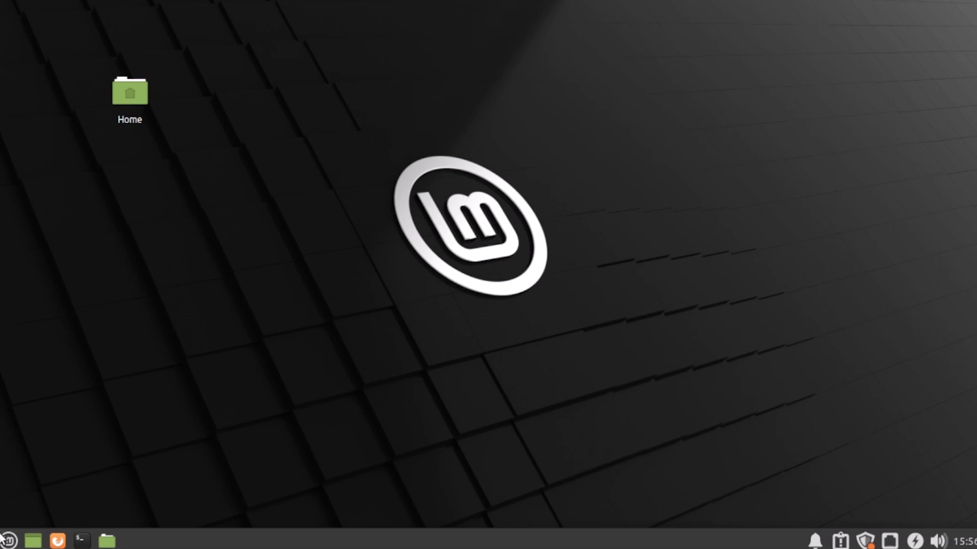
left_click(9, 540)
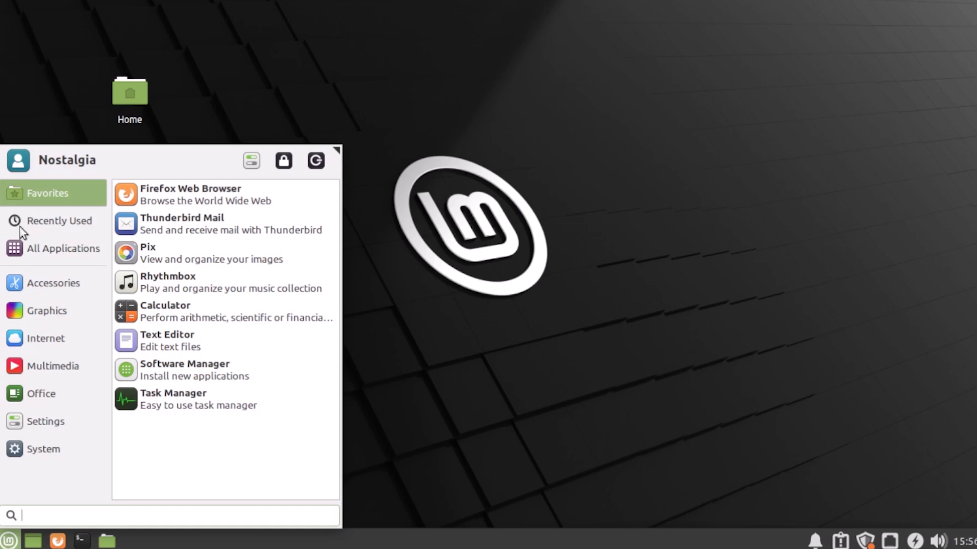
left_click(62, 249)
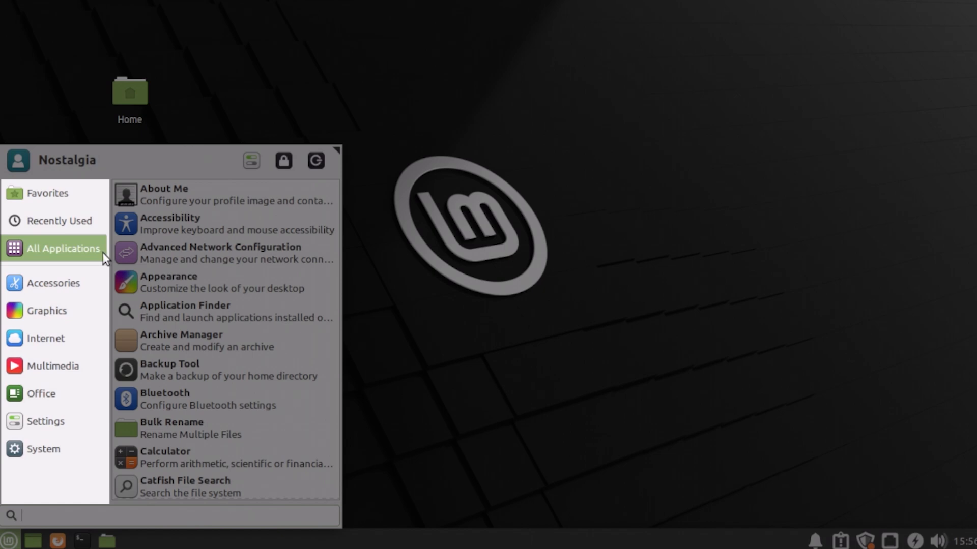
mouse_move(233, 296)
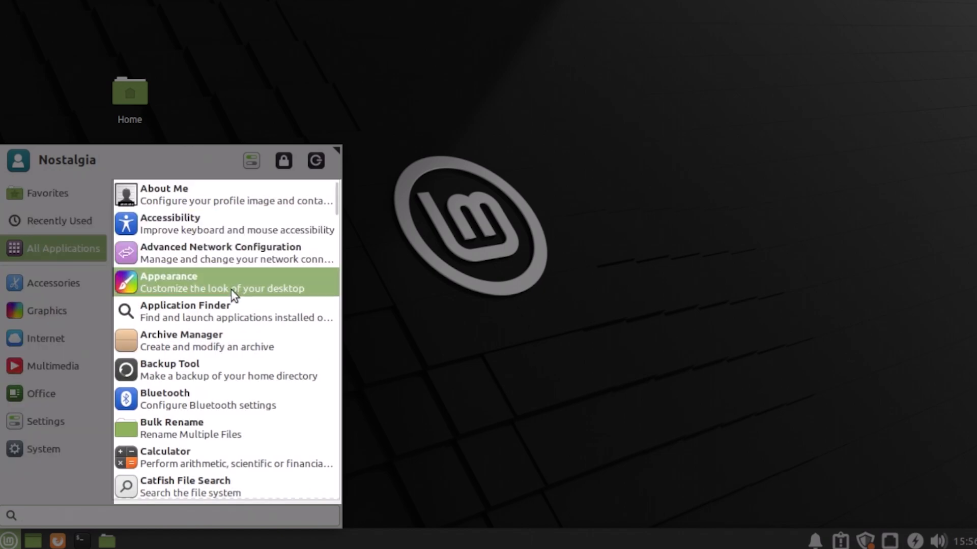
scroll("down", 3)
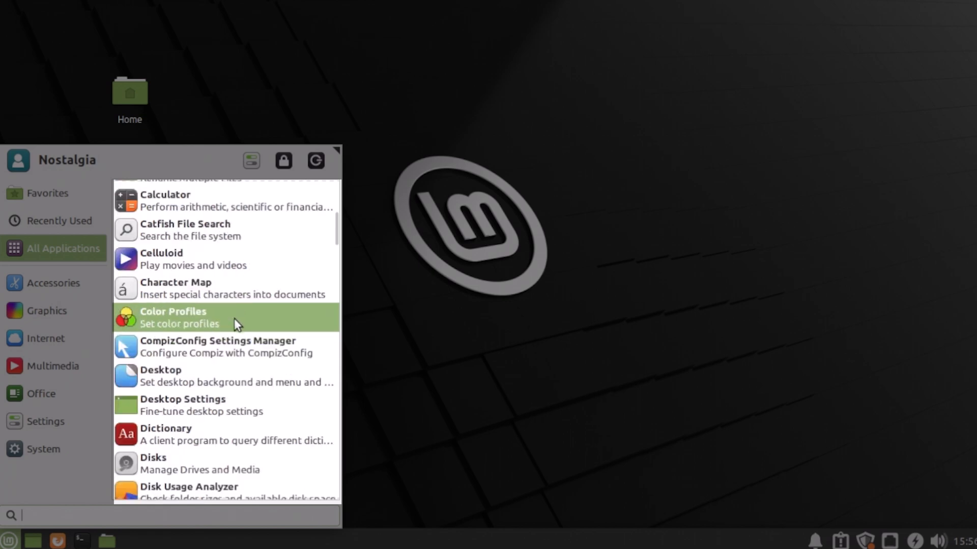
scroll("down", 3)
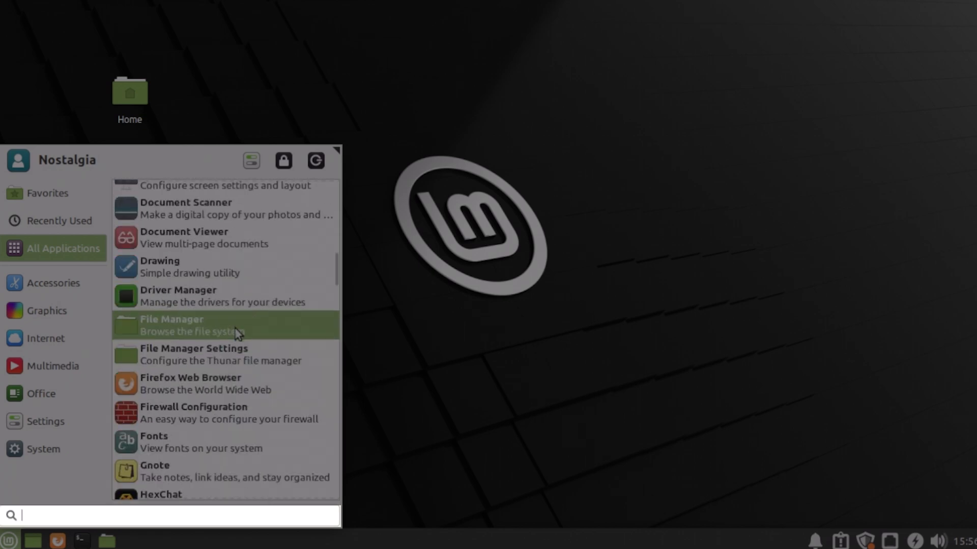
scroll("down", 3)
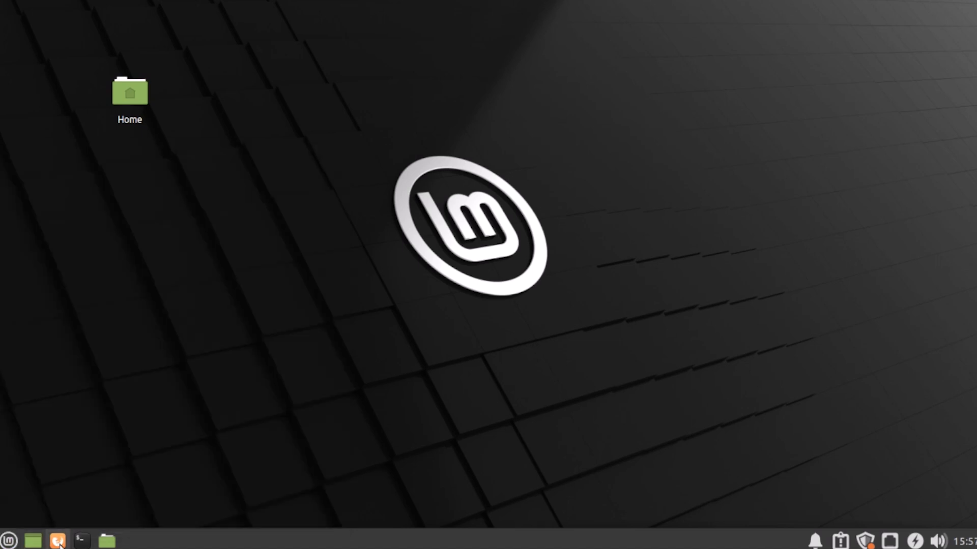
mouse_move(80, 540)
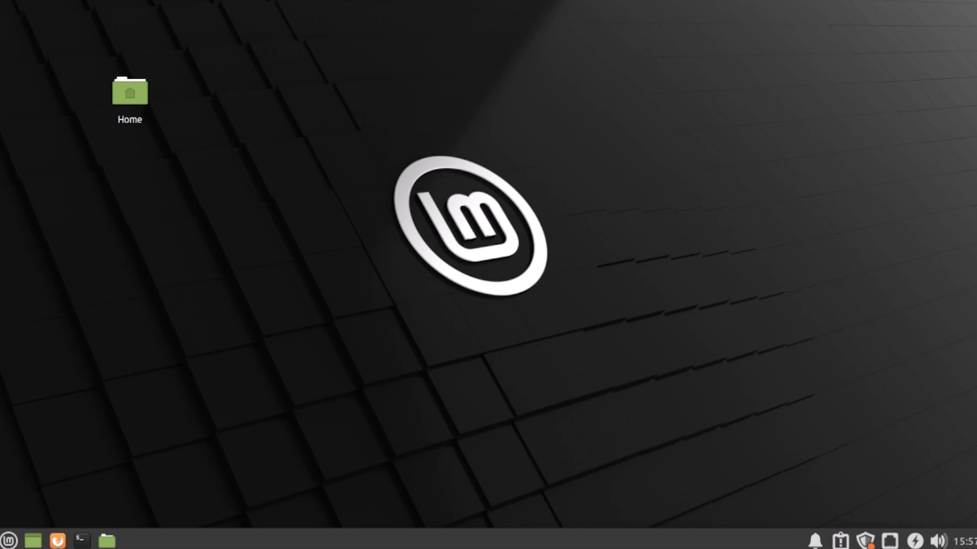
View the Desktop folder's Properties from the desktop right-click menu.
right_click(591, 356)
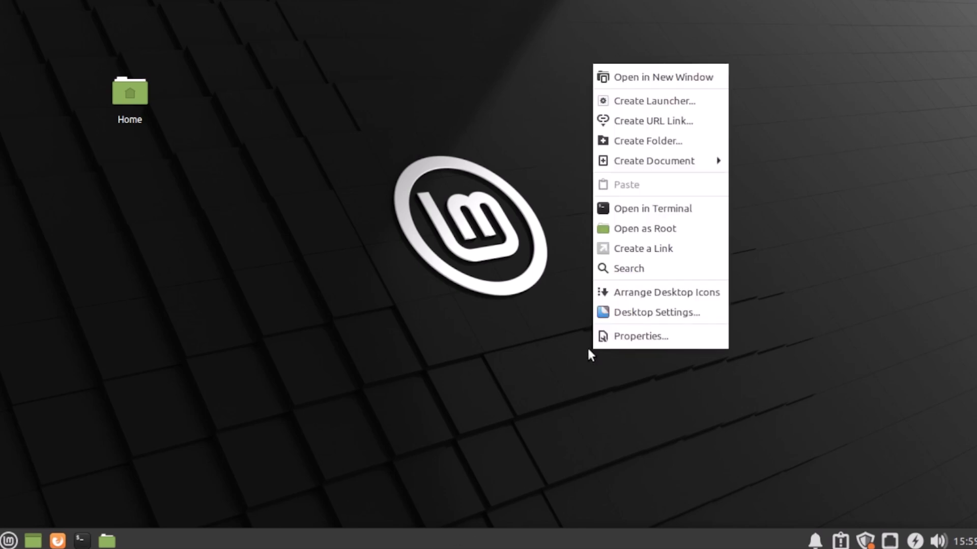
mouse_move(639, 336)
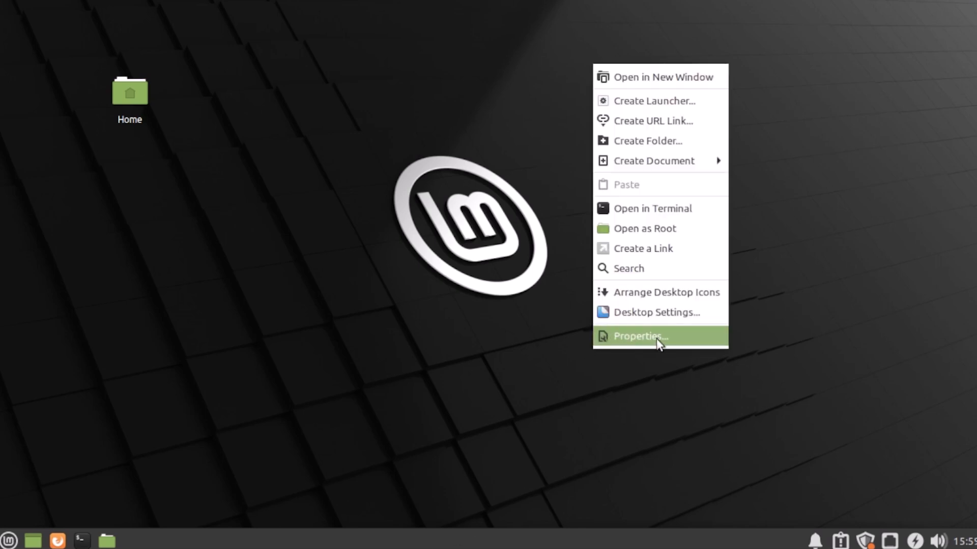
left_click(639, 336)
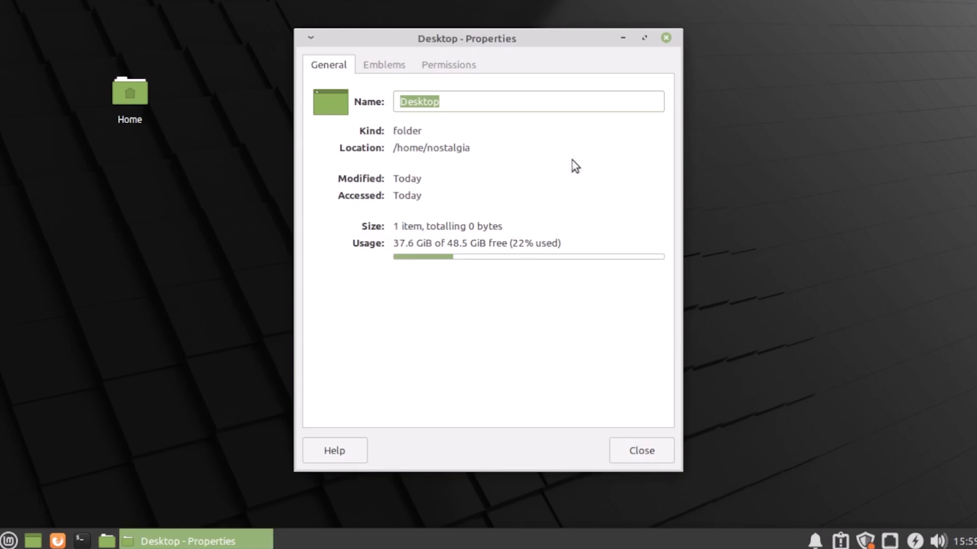
mouse_move(494, 214)
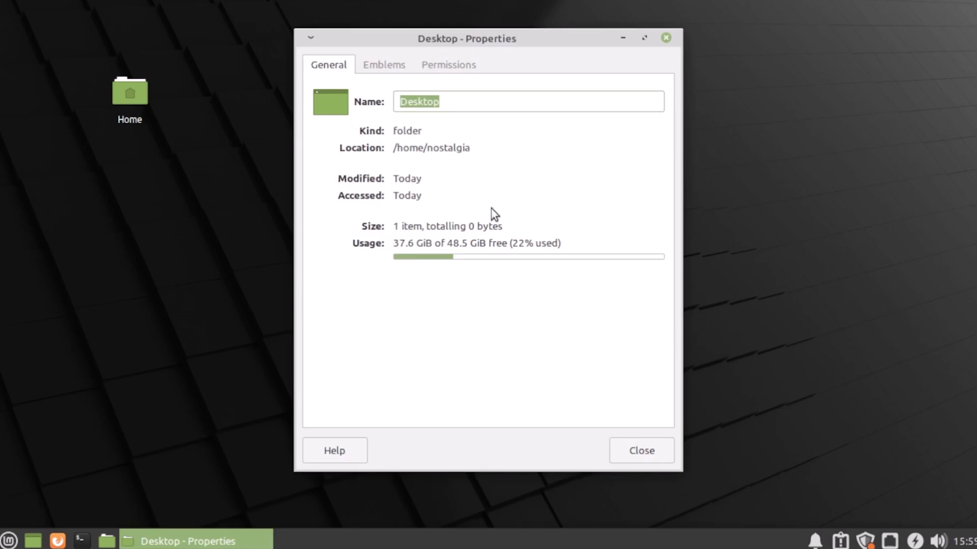
mouse_move(474, 271)
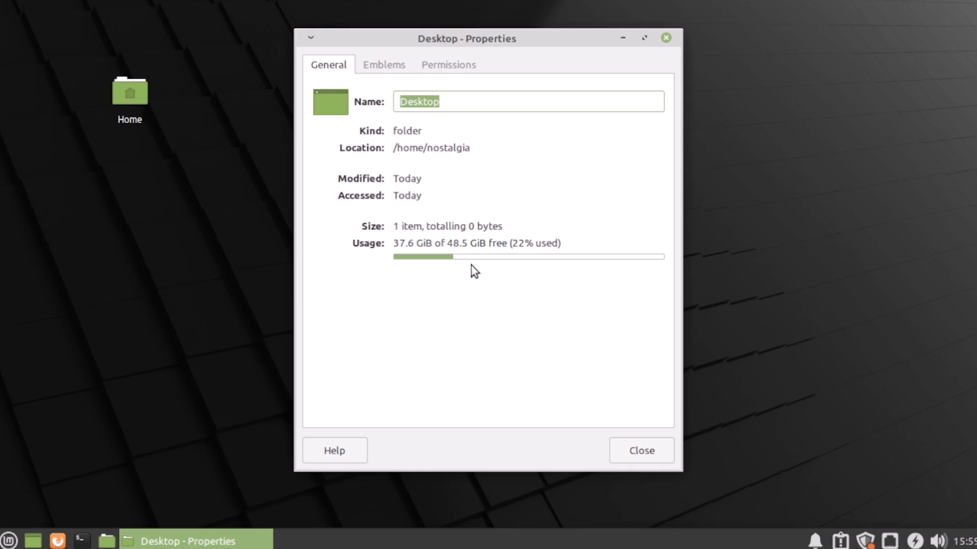
mouse_move(472, 270)
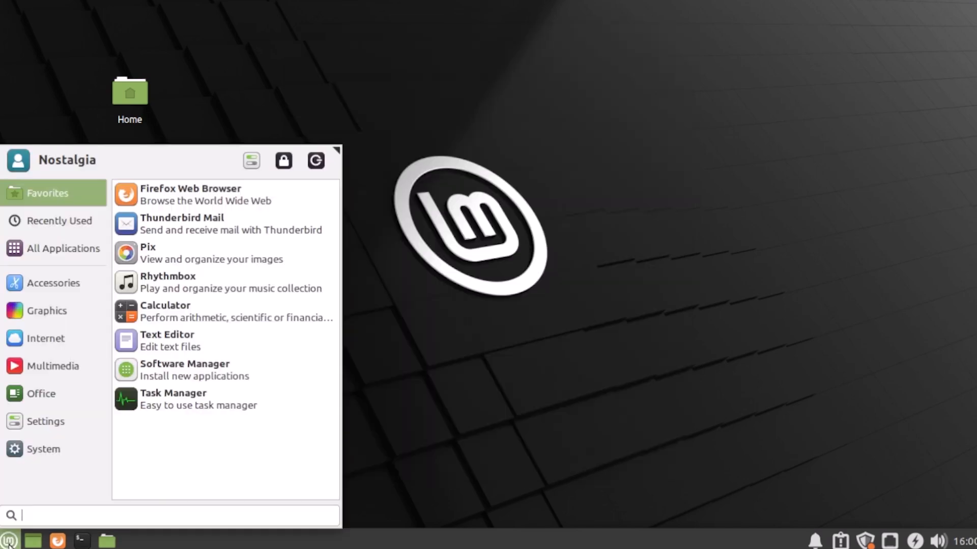
Check Virtual1 at 1280x768 and 59.9 Hz in Display settings, then reopen the menu.
left_click(45, 421)
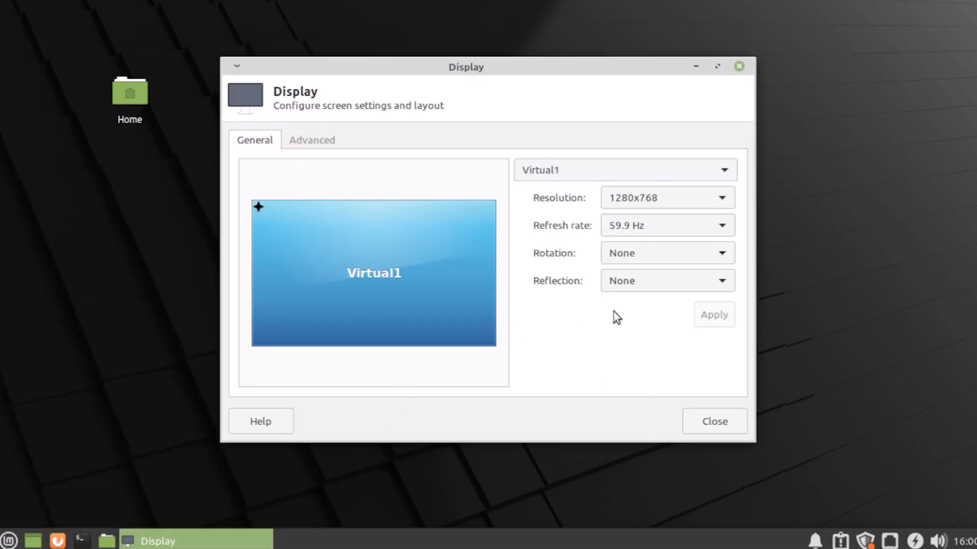
mouse_move(740, 214)
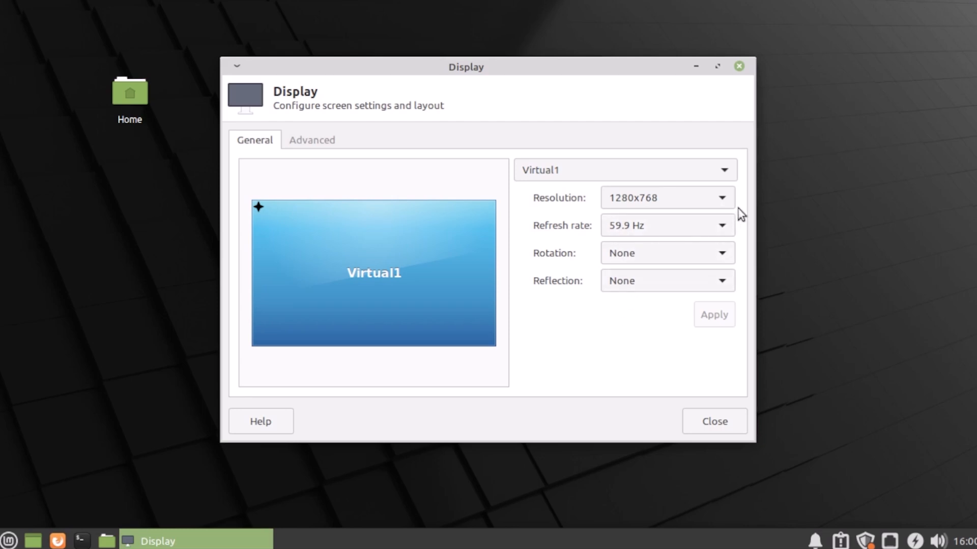
left_click(667, 198)
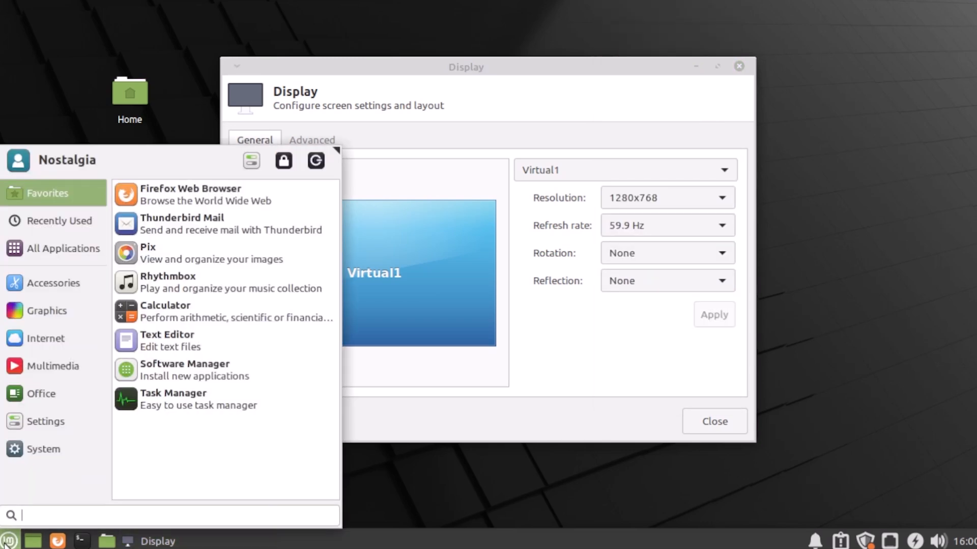
Launch Driver Manager from the System category and let its cache update finish.
left_click(44, 448)
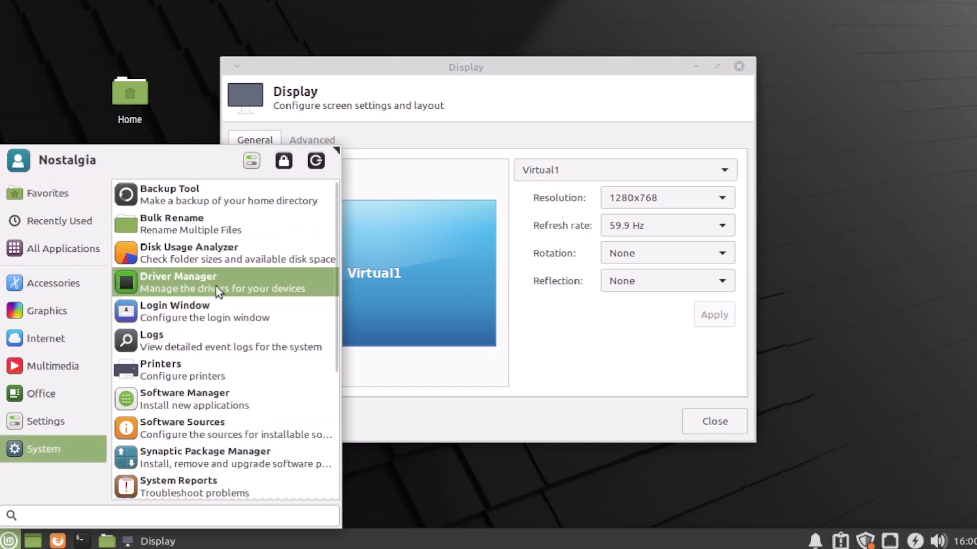
left_click(178, 281)
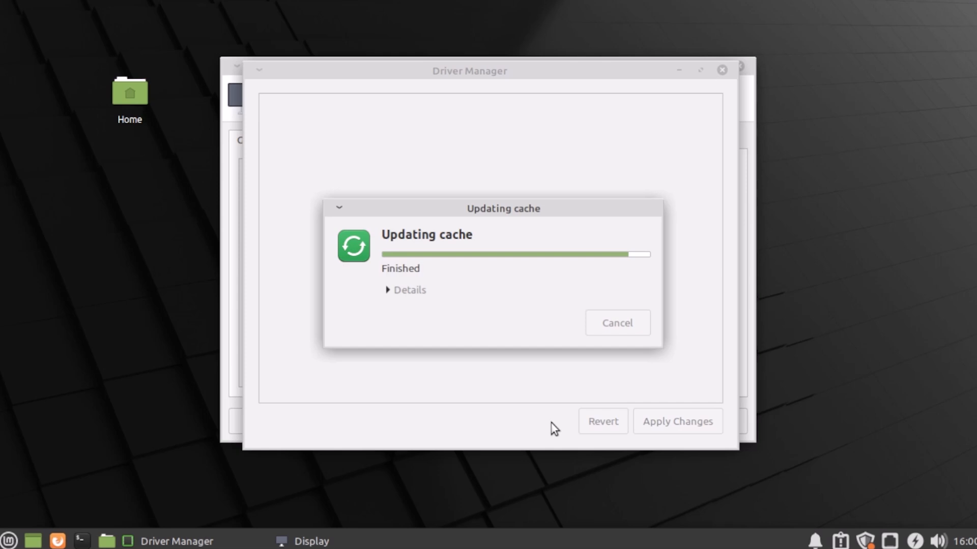
mouse_move(568, 438)
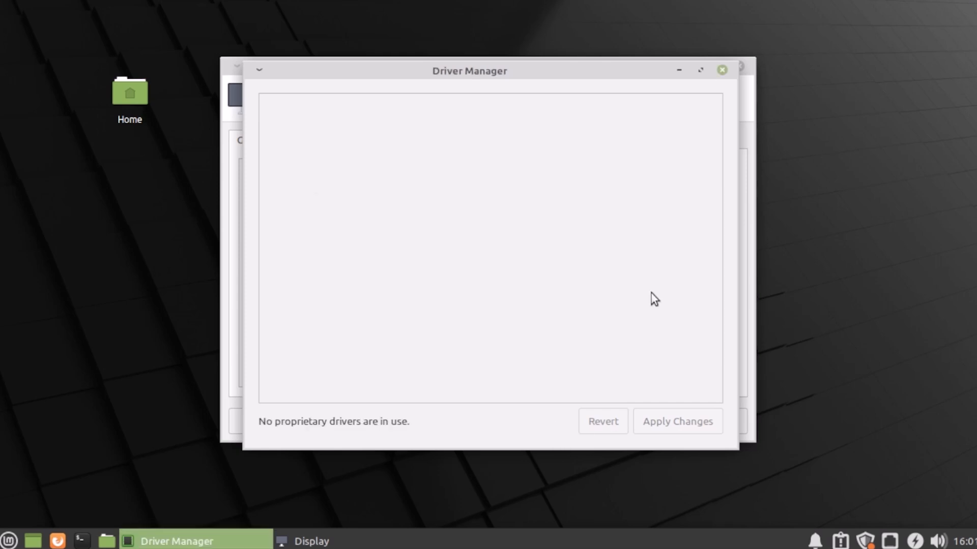
mouse_move(450, 453)
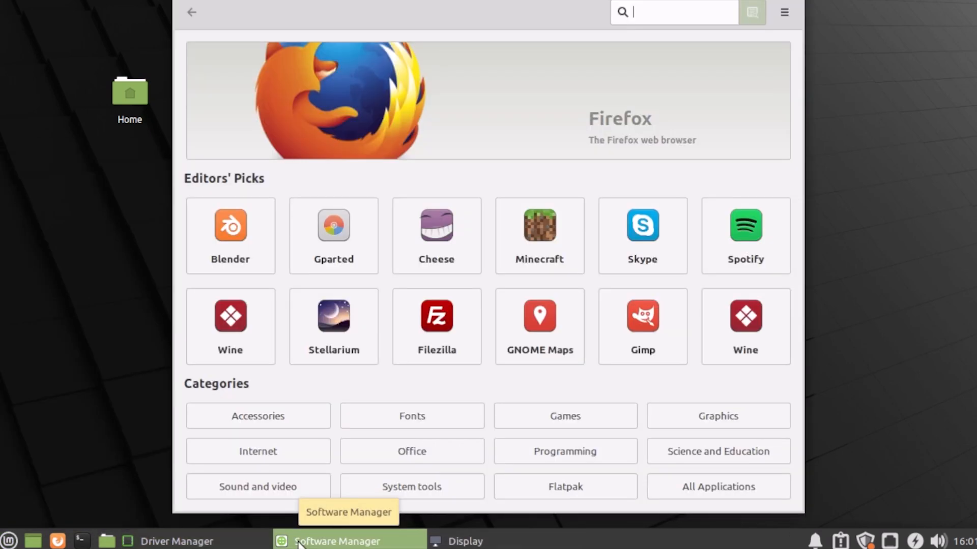
Search Software Manager for hardinfo, then open a terminal from the panel.
type("hardinfo")
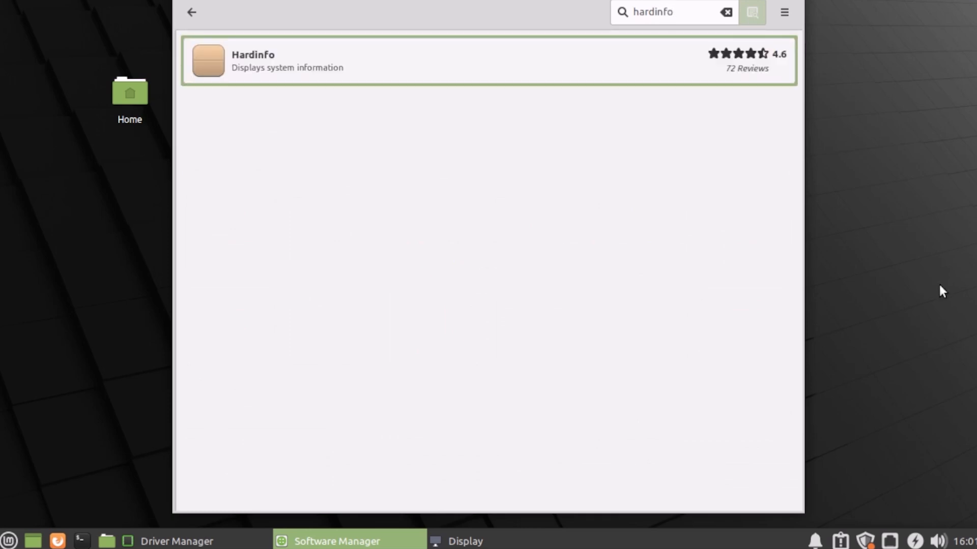
left_click(674, 12)
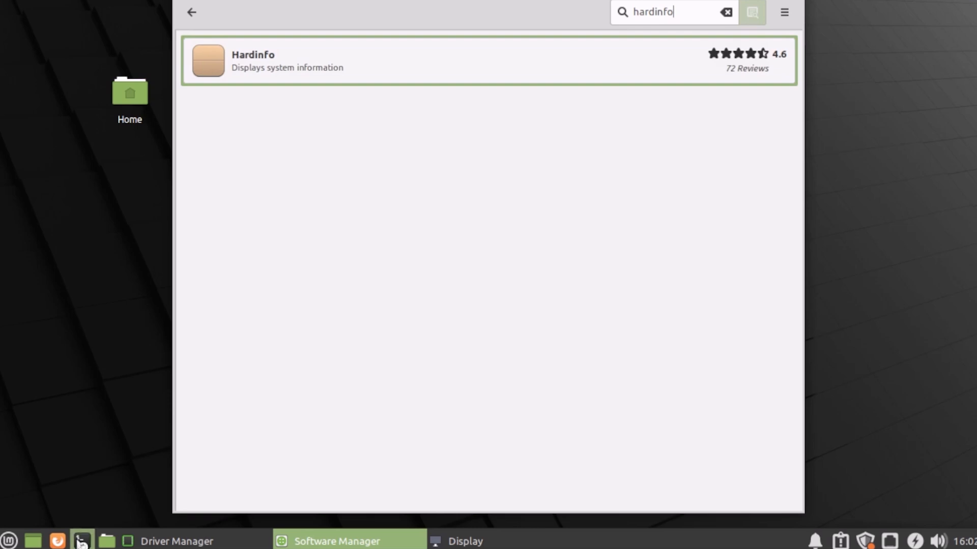
left_click(81, 541)
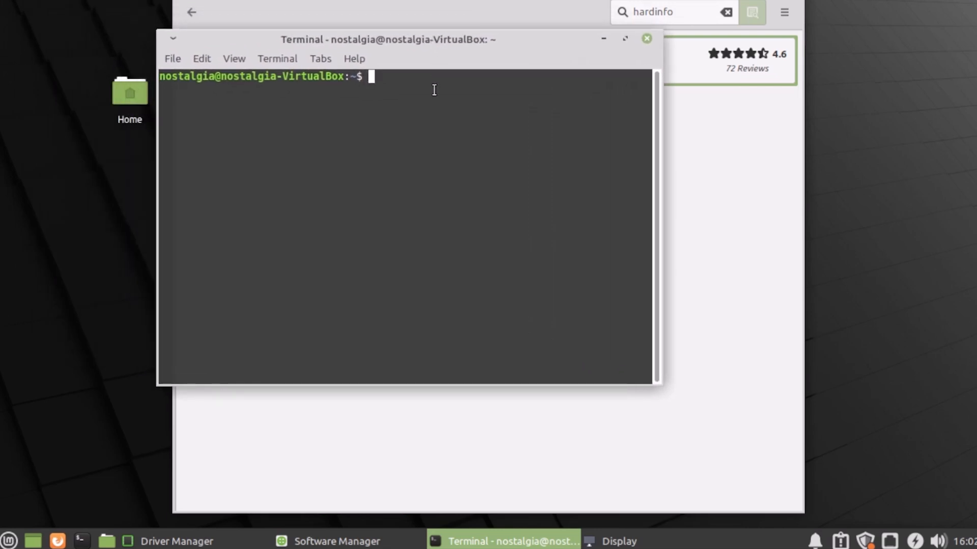
Install hardinfo with 'sudo apt install hardinfo', confirming with y.
type("sudo")
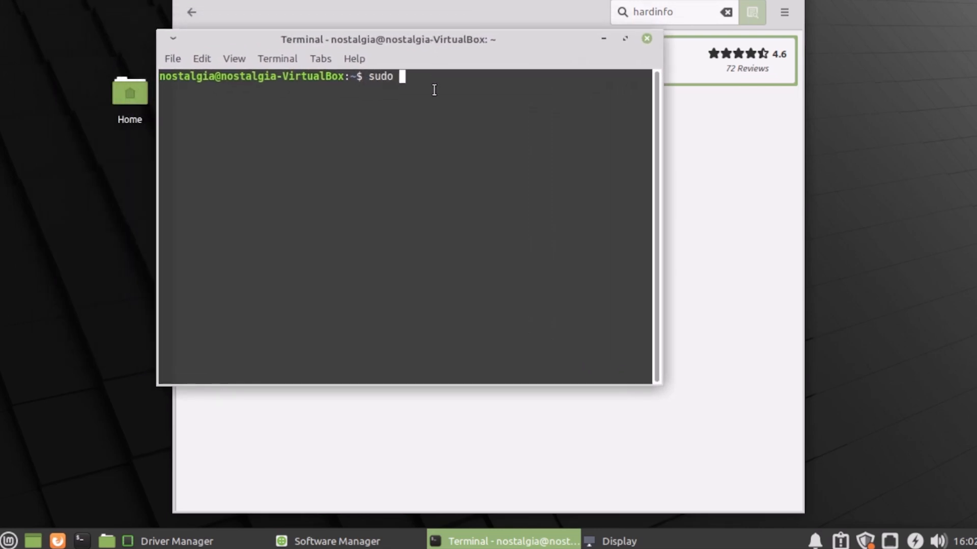
type("apt insta")
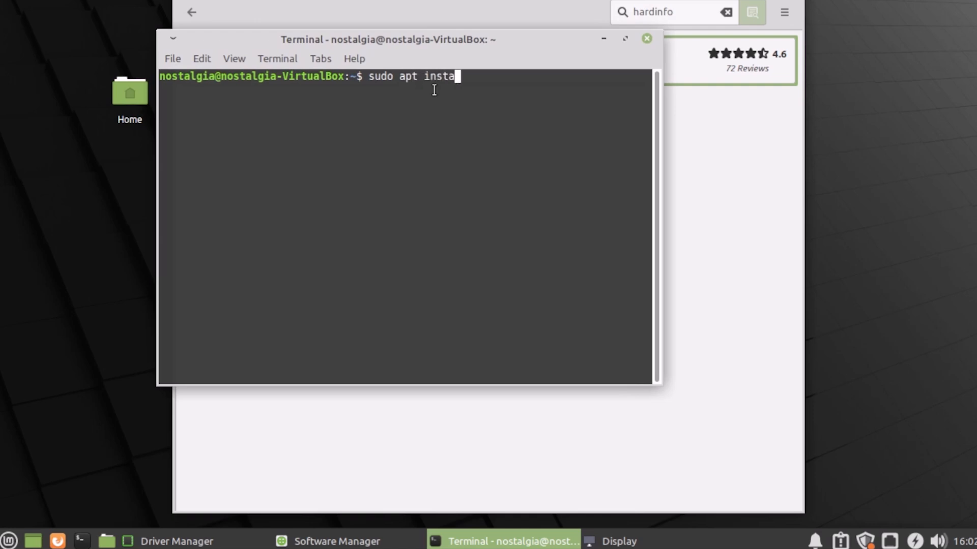
type("ll hard")
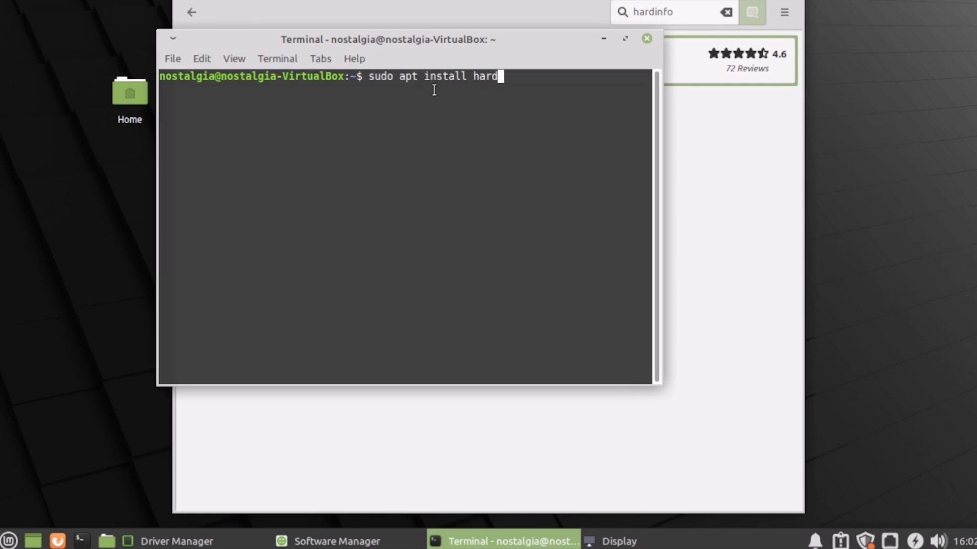
type("info")
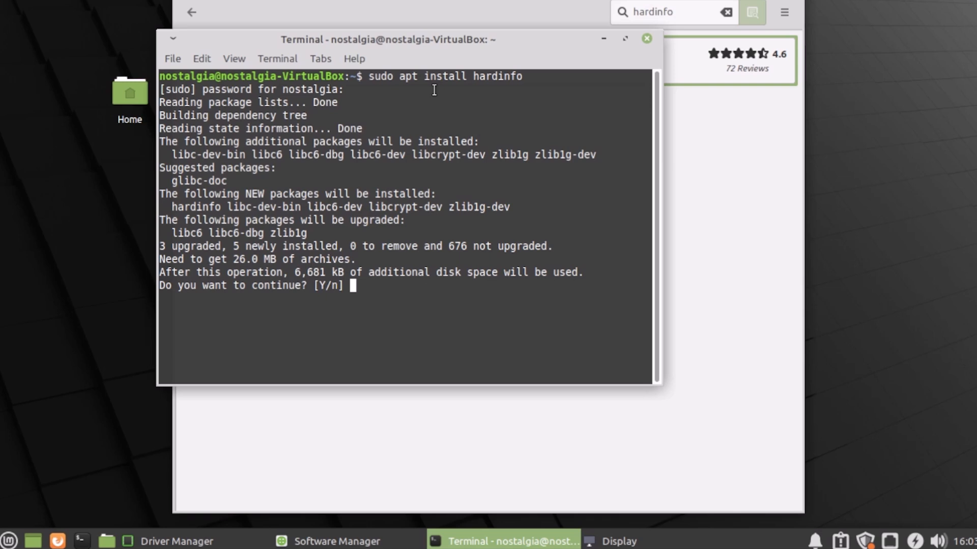
type("y")
type("hard")
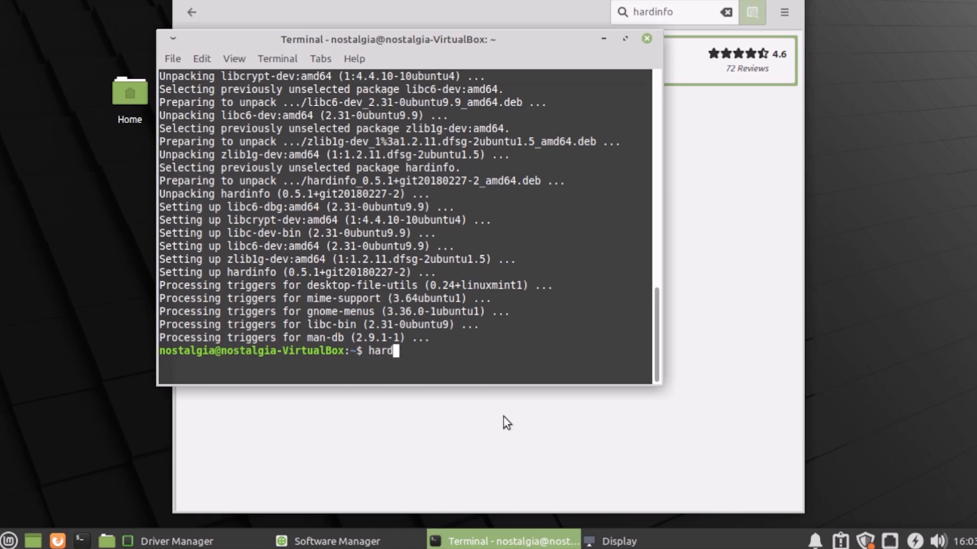
Run hardinfo and move its System Information window toward the centre.
key("Return")
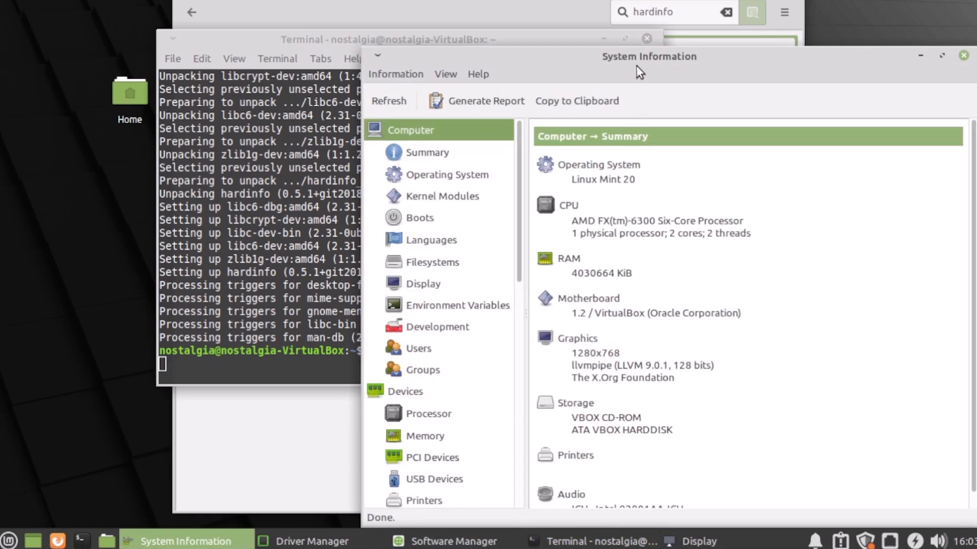
left_click_drag(648, 56, 579, 26)
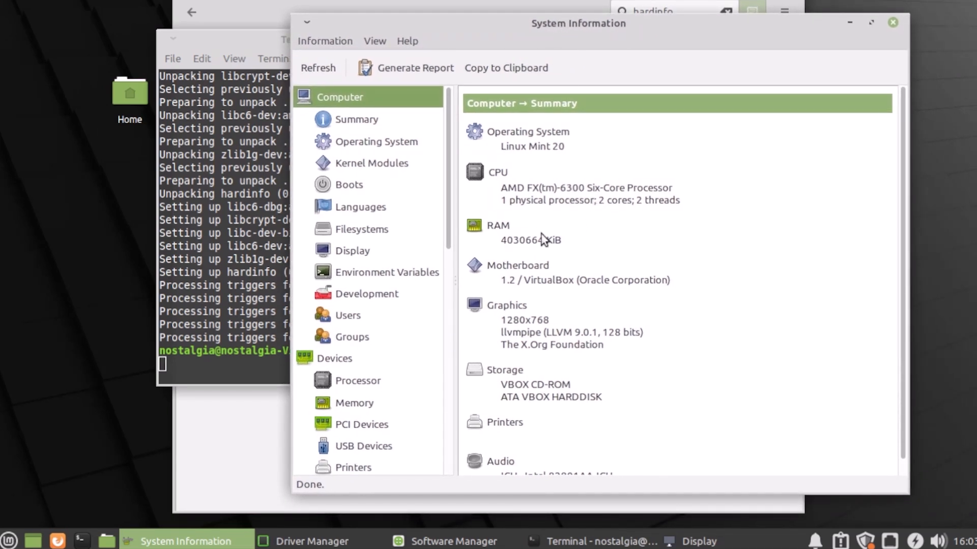
mouse_move(560, 449)
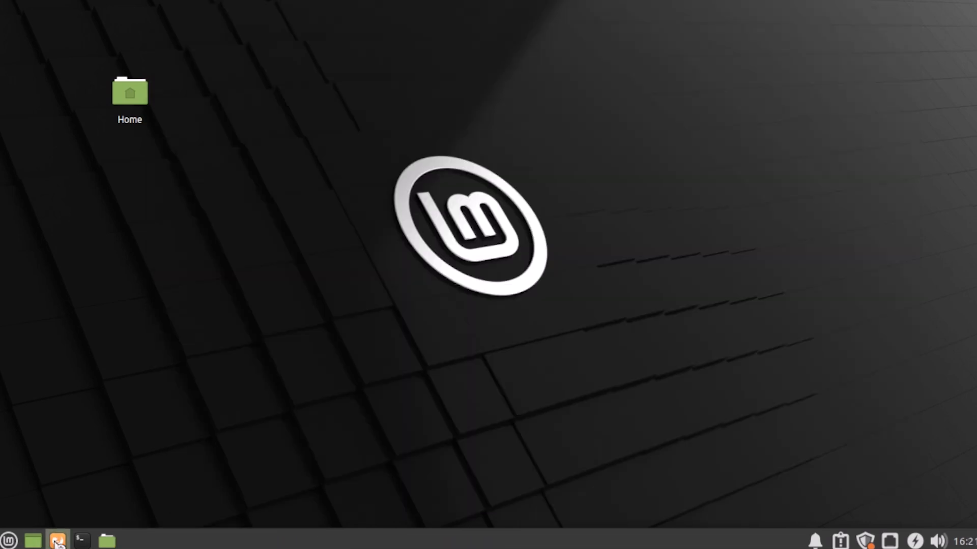
Search YouTube in Firefox for the nostalgia channel, then start the Google Chrome download.
left_click(57, 540)
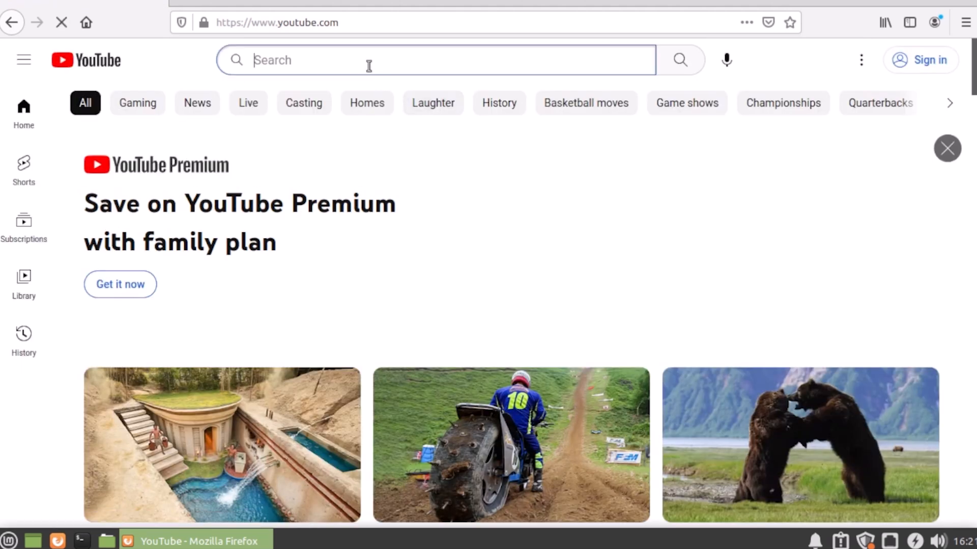
type("adventures in nostalgia")
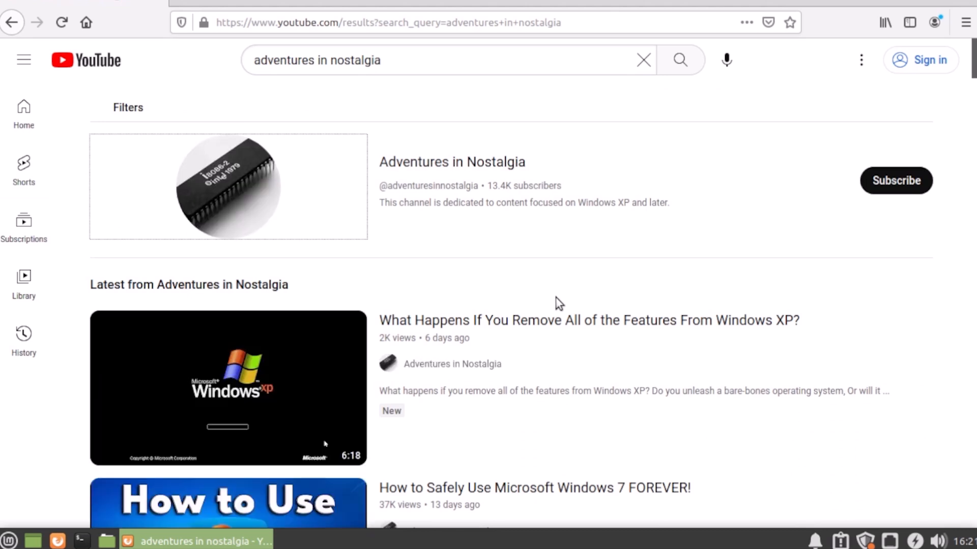
scroll("down", 3)
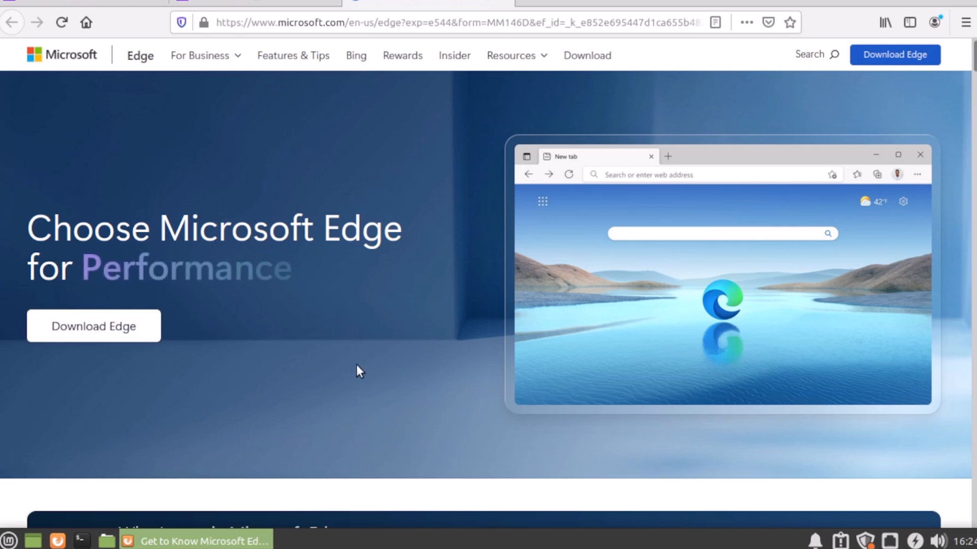
scroll("down", 3)
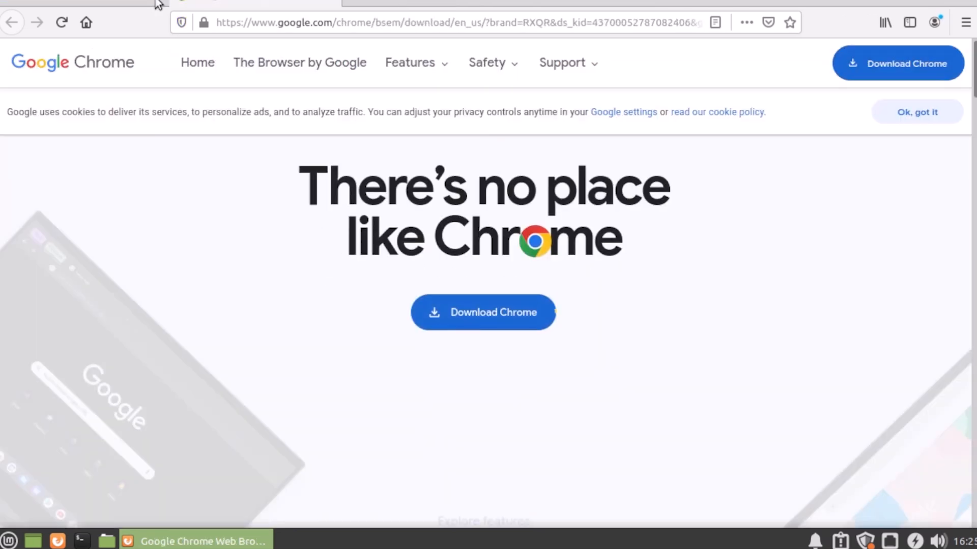
left_click(483, 312)
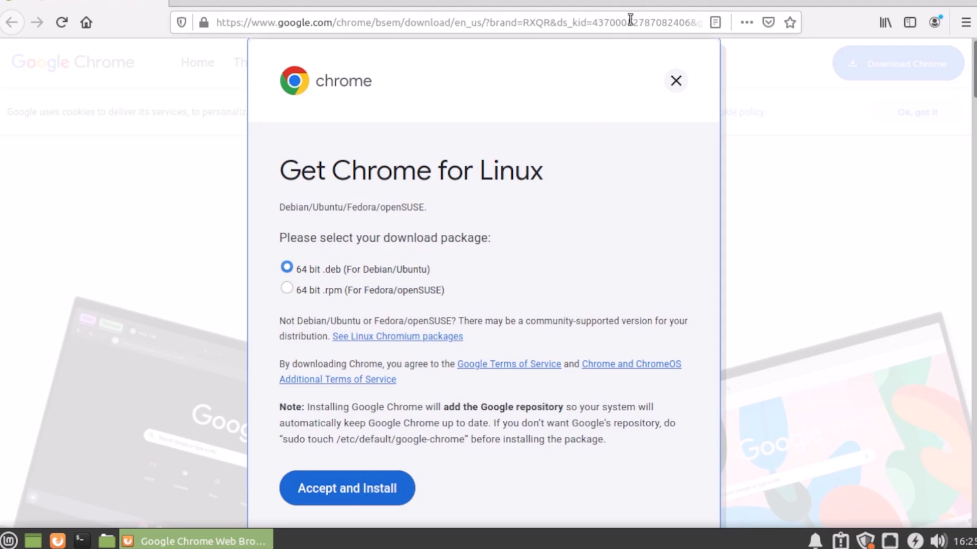
Install the Chrome .deb package, then view Help > About Google Chrome.
left_click(346, 488)
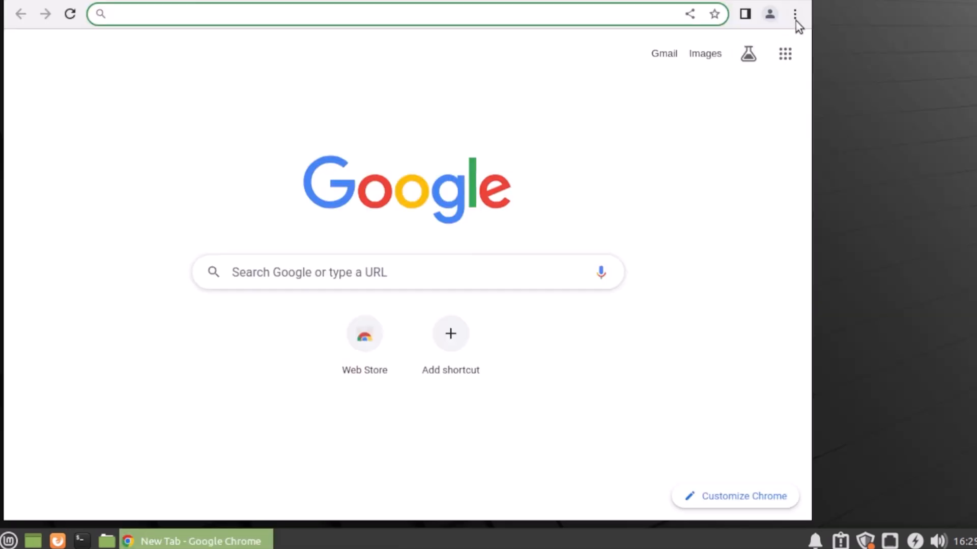
left_click(795, 14)
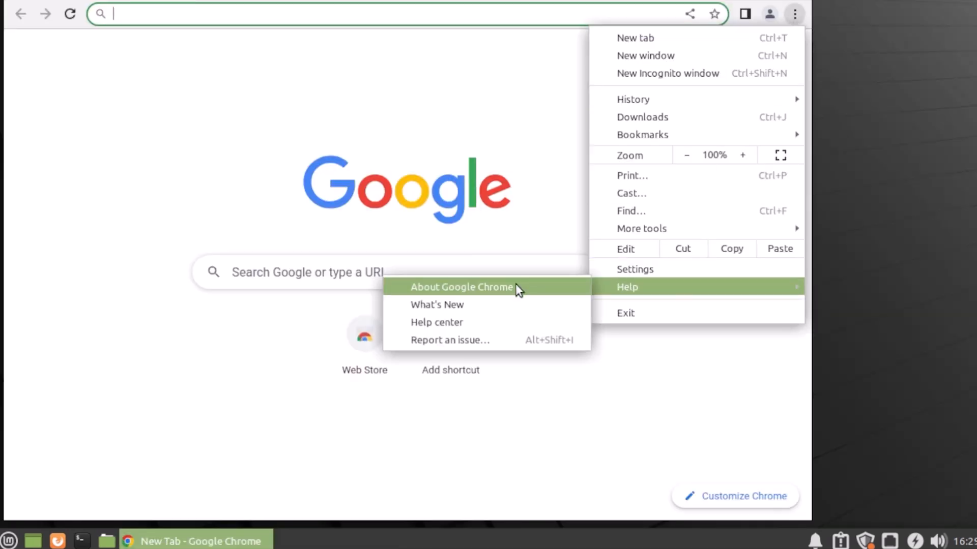
left_click(461, 287)
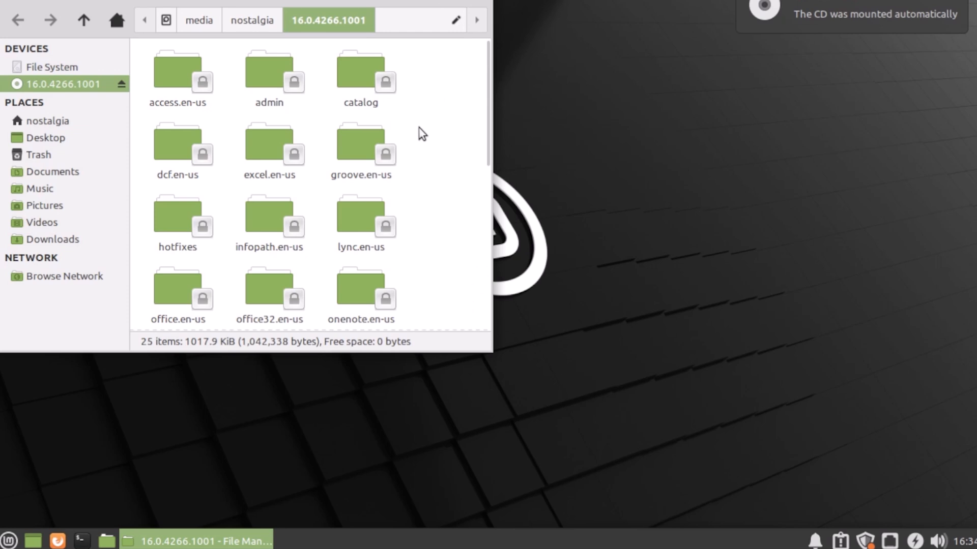
Try launching setup.exe from the 16.0.4266.1001 Office disc, then check its right-click options.
scroll("down", 3)
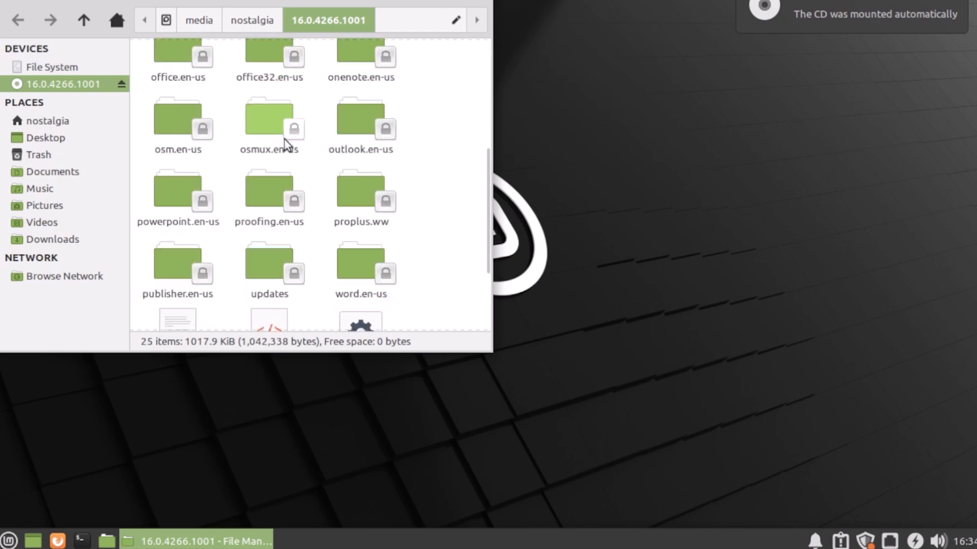
scroll("down", 3)
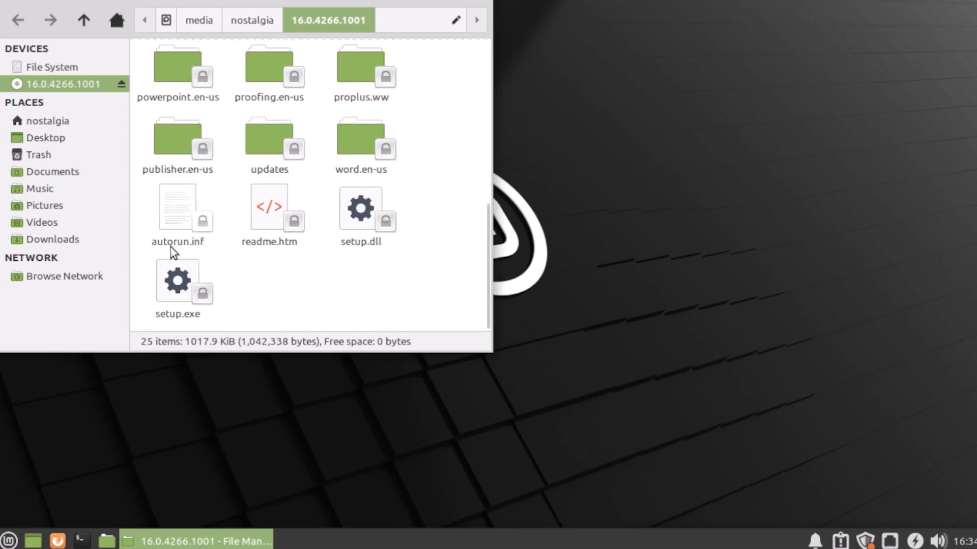
left_click(177, 280)
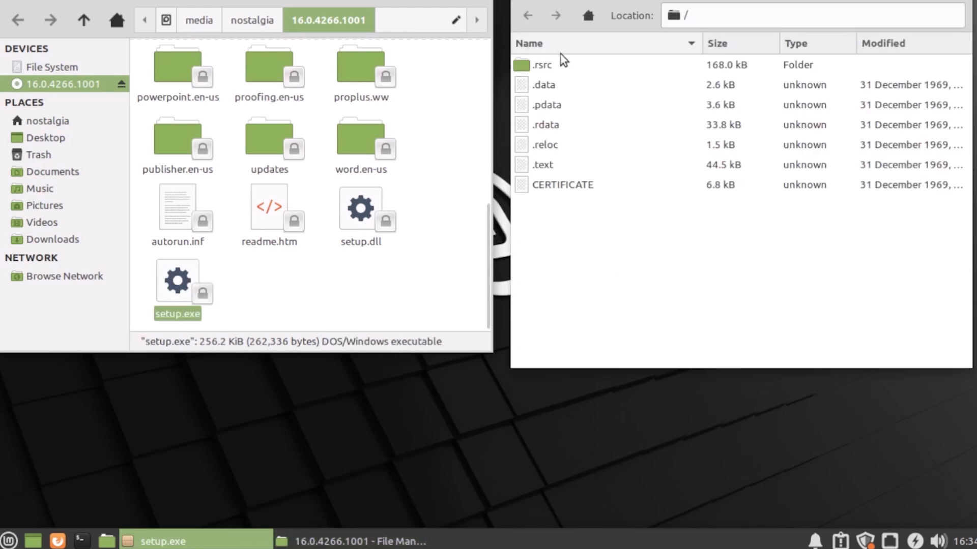
mouse_move(607, 97)
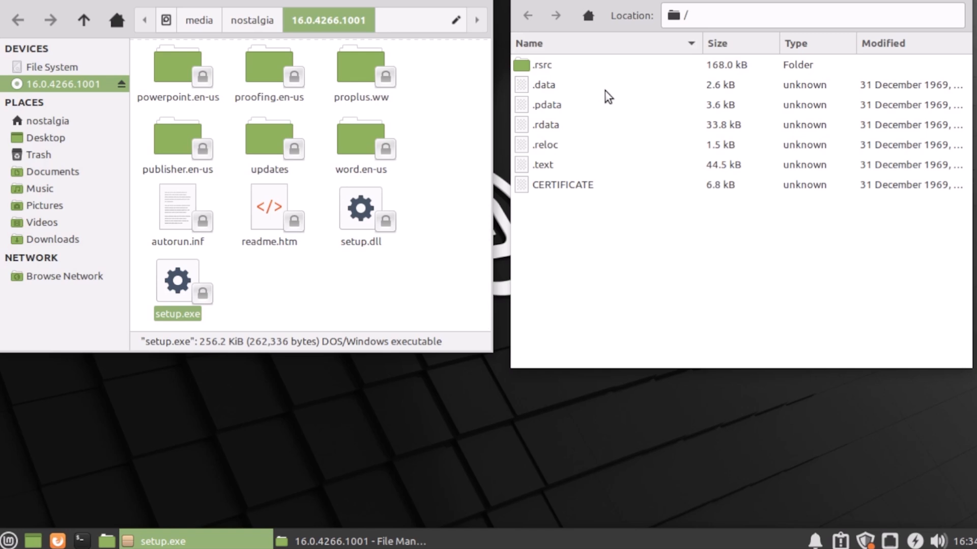
mouse_move(605, 209)
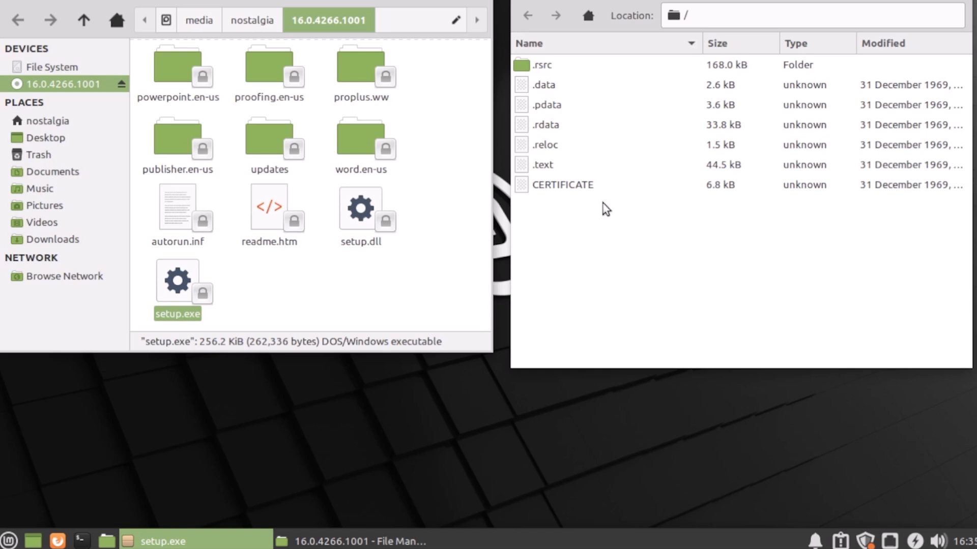
mouse_move(591, 203)
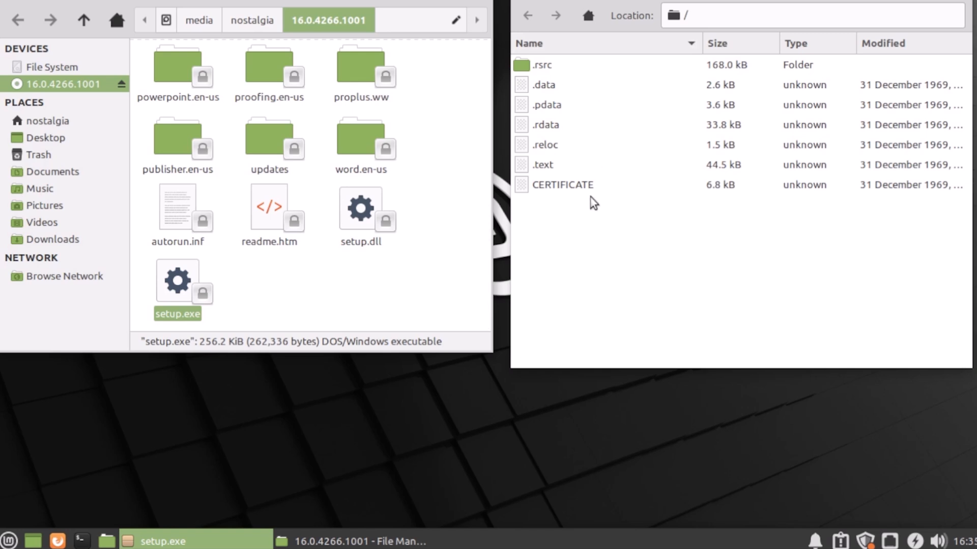
mouse_move(178, 287)
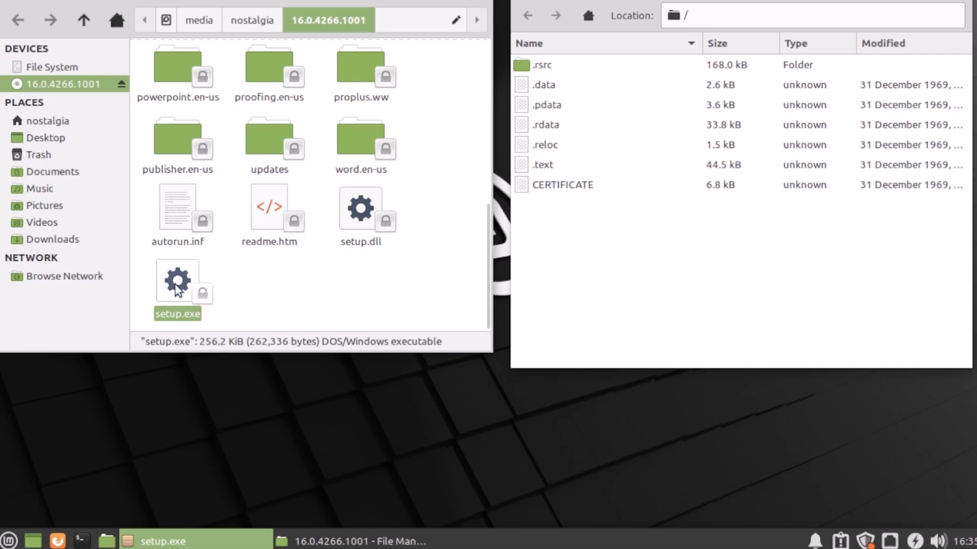
right_click(177, 282)
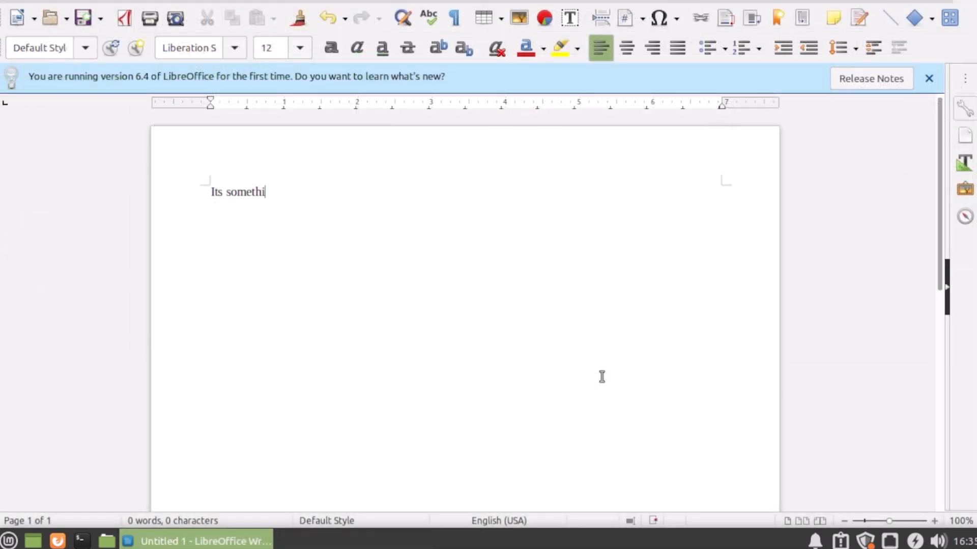
Finish typing 'Its something like Microsoft Word', fixing a typo in 'Microsoft'.
type("ng like M")
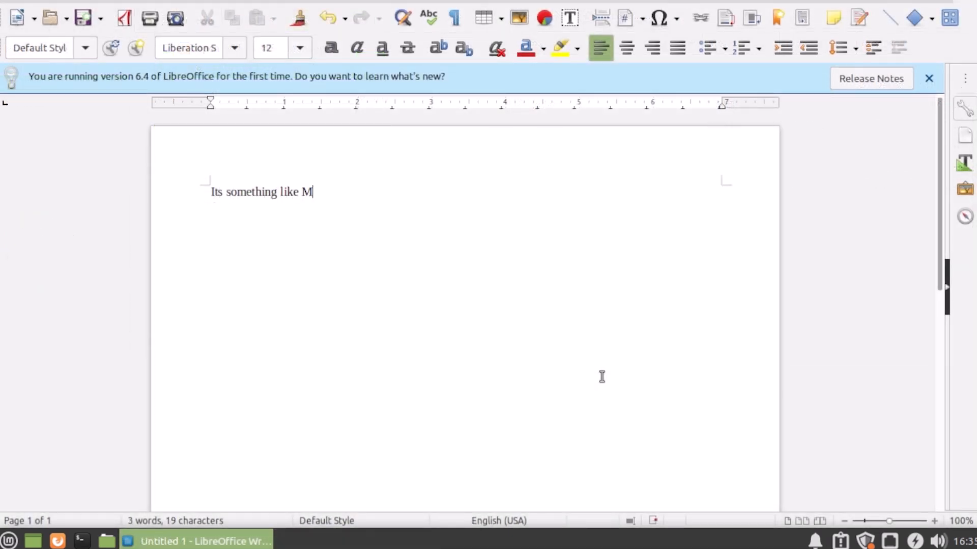
type("icros")
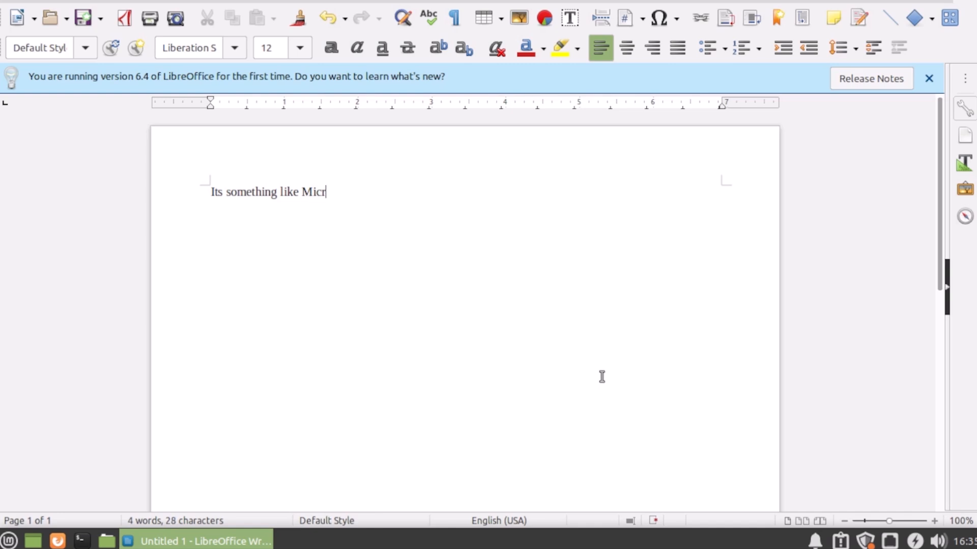
key("BackSpace")
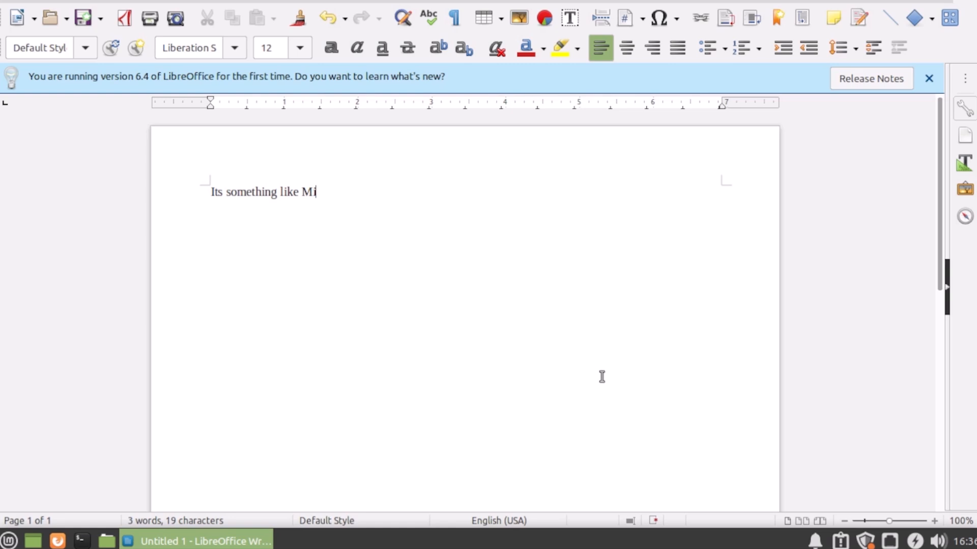
type("crosoft W")
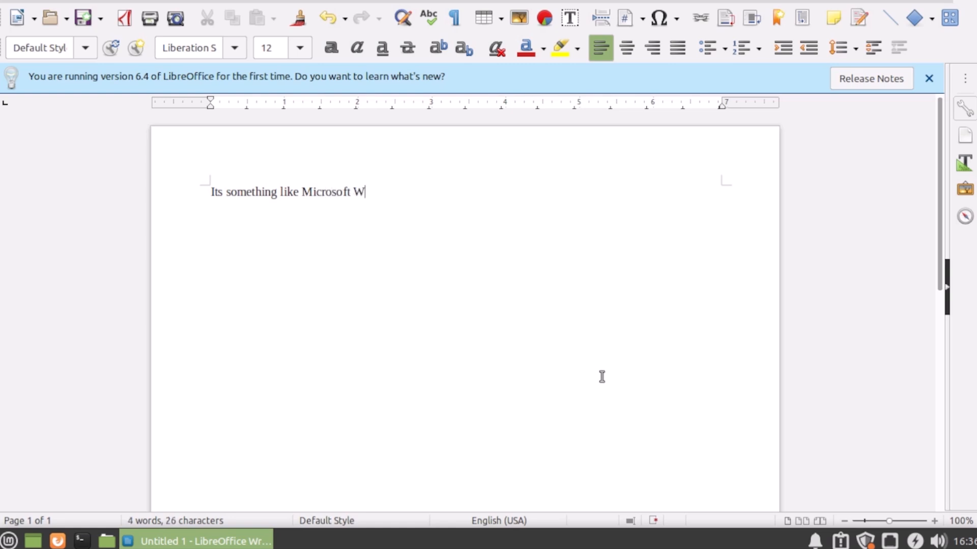
type("ord")
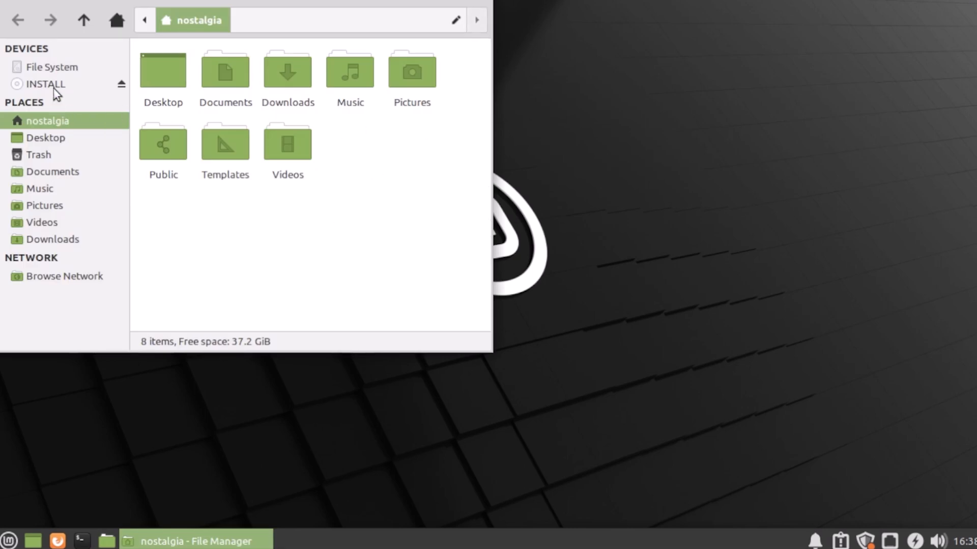
Open the INSTALL disc under Devices to list its Diablo II files.
left_click(45, 83)
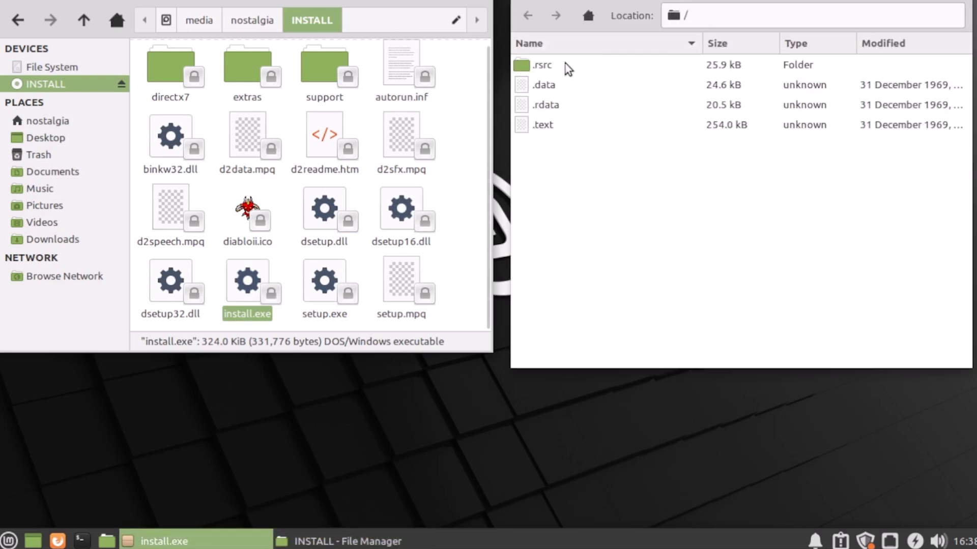
mouse_move(508, 196)
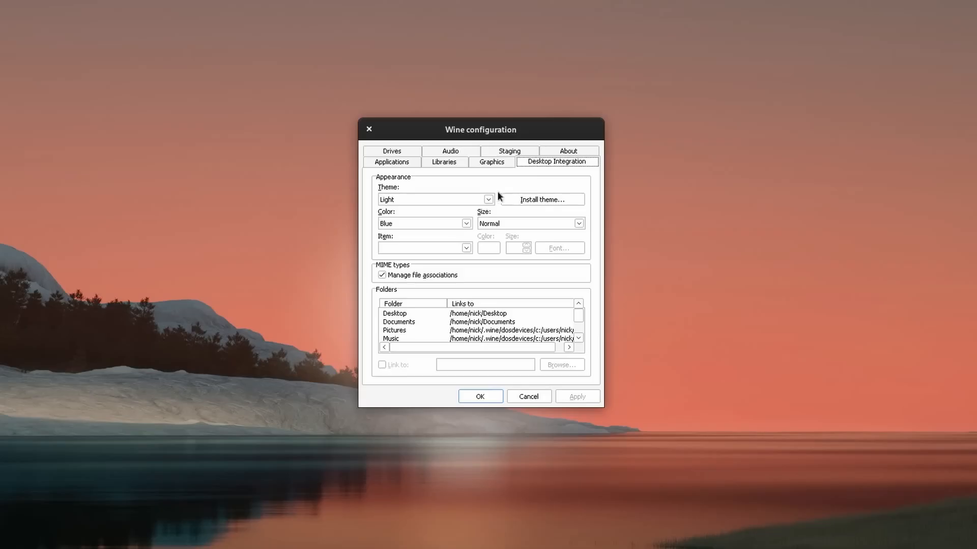
Pick a colour scheme under Desktop Integration and scroll through Winetricks' package list.
left_click(466, 223)
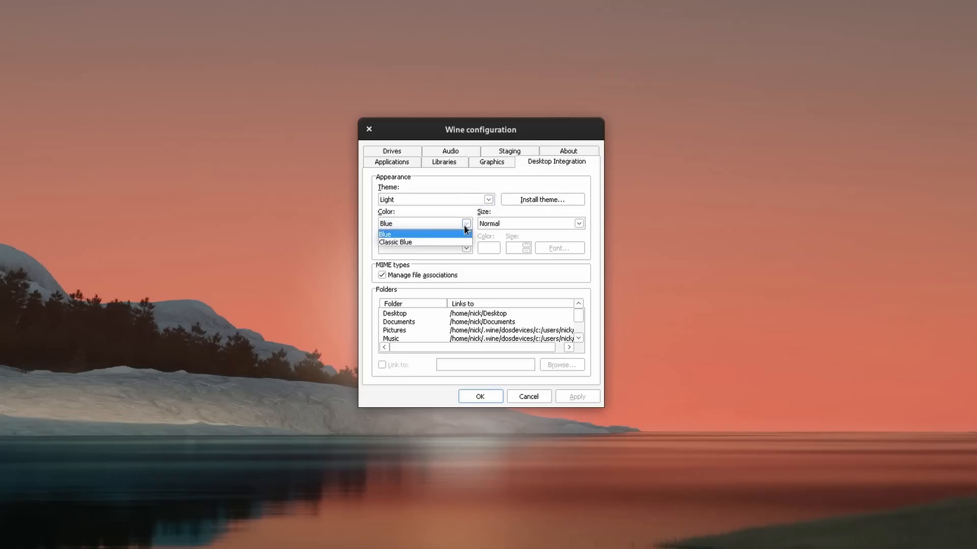
left_click(395, 241)
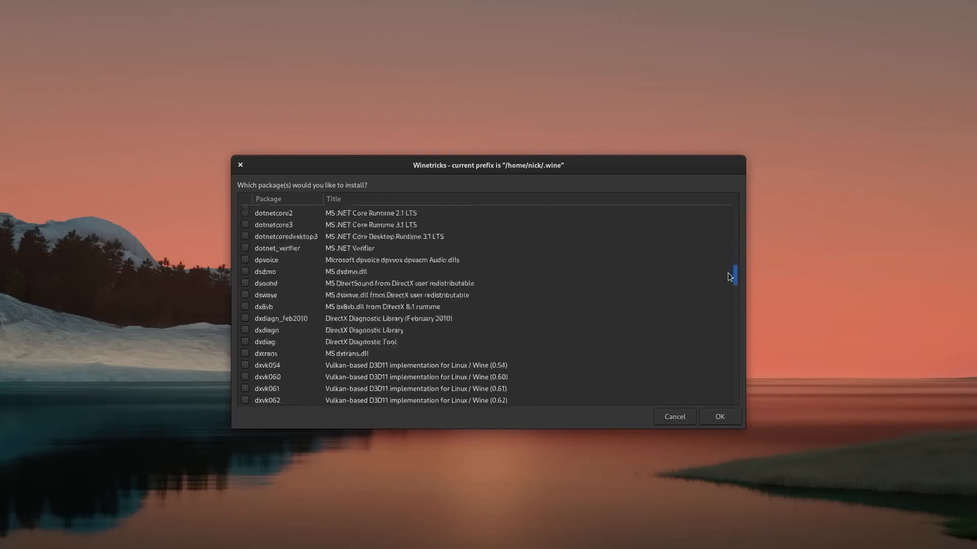
scroll("down", 3)
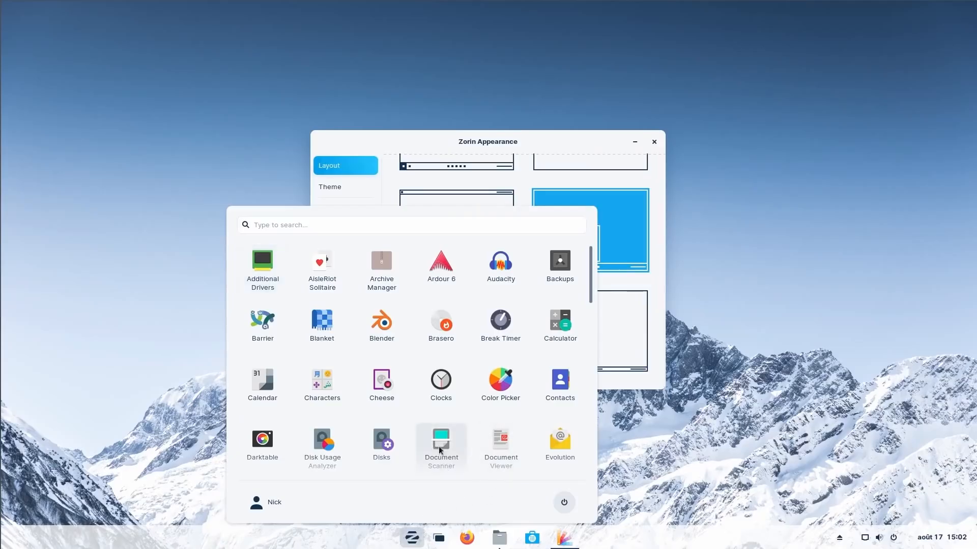
Scroll the Zorin app grid, run gnome-shell --version, and open Software's Update Preferences.
scroll("down", 3)
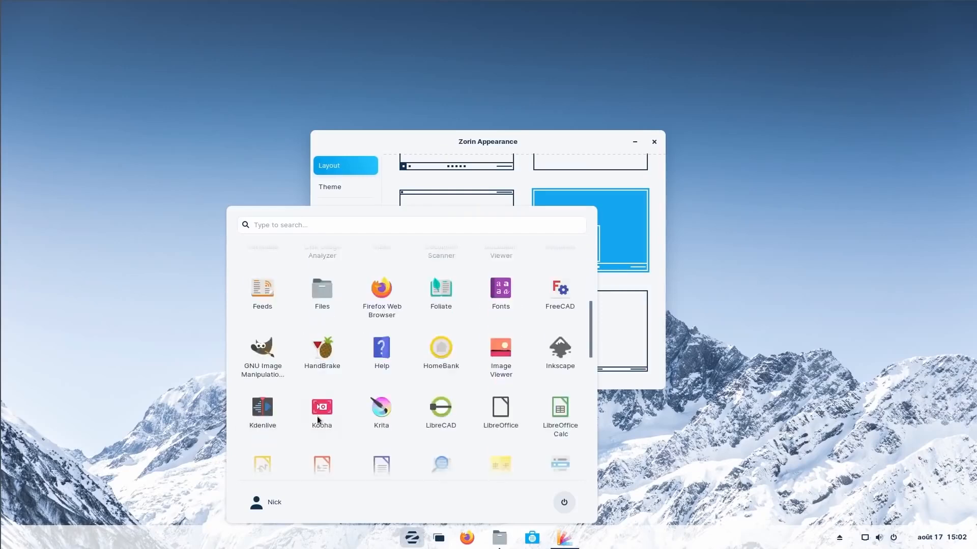
scroll("down", 3)
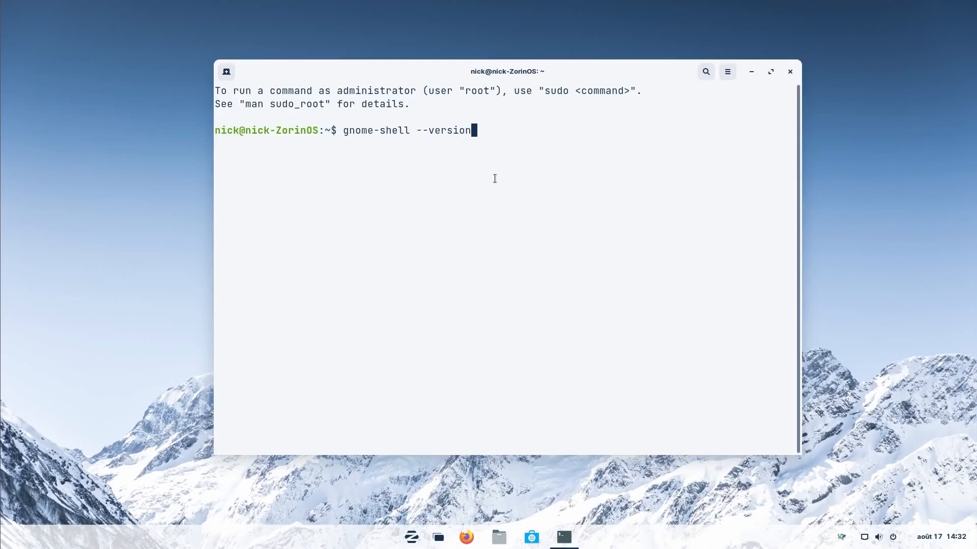
key("Return")
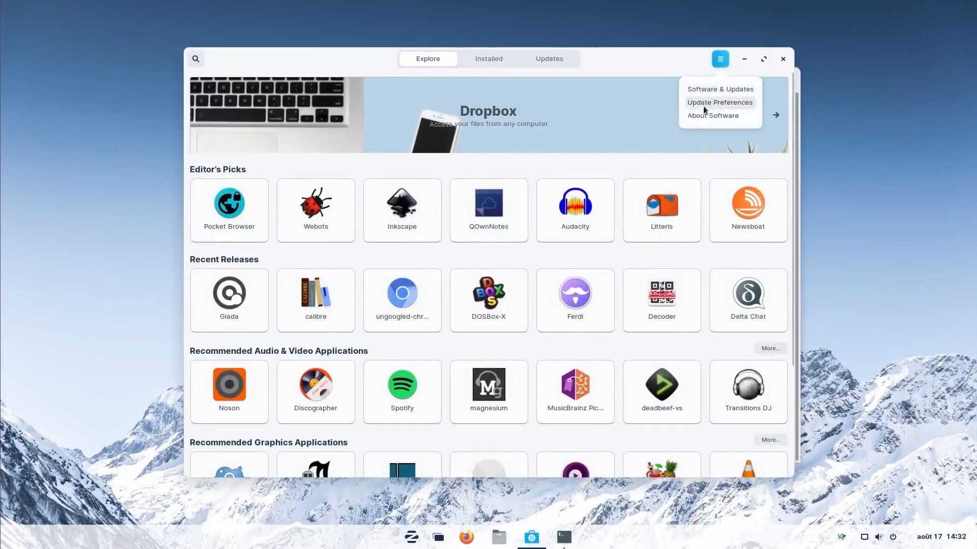
left_click(713, 117)
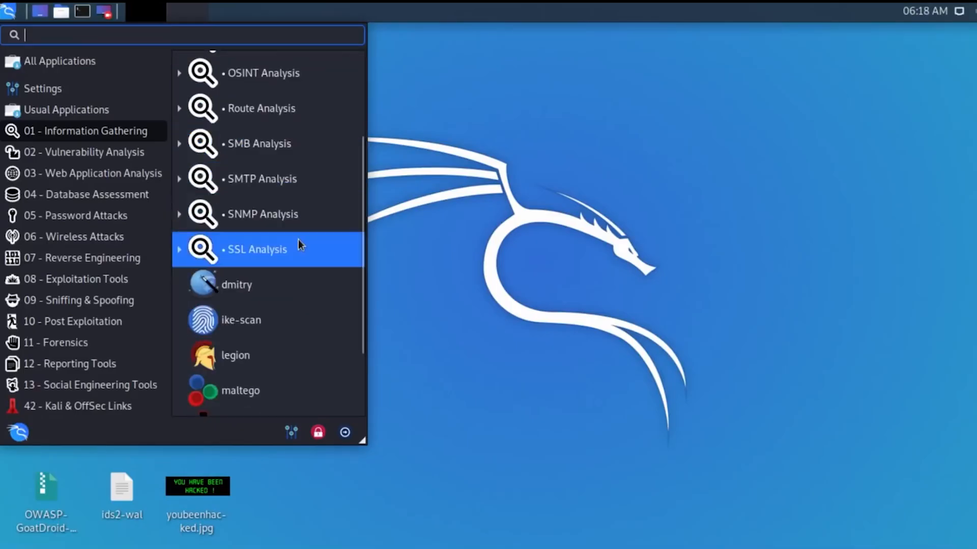
mouse_move(277, 184)
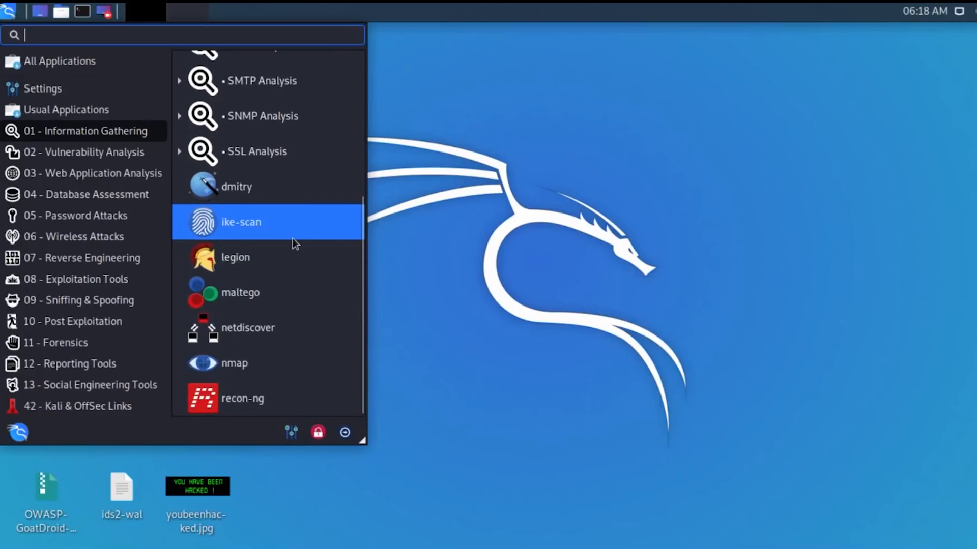
mouse_move(286, 187)
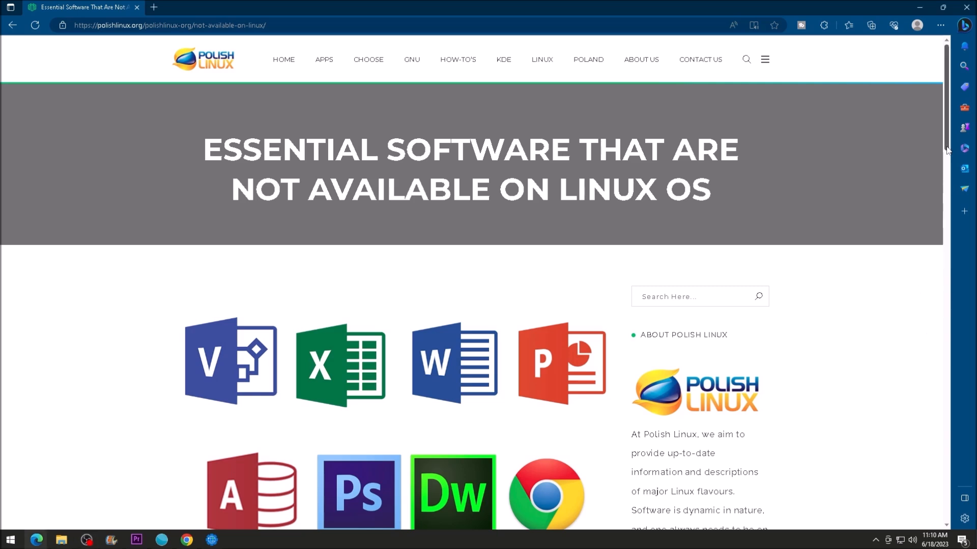
scroll("down", 3)
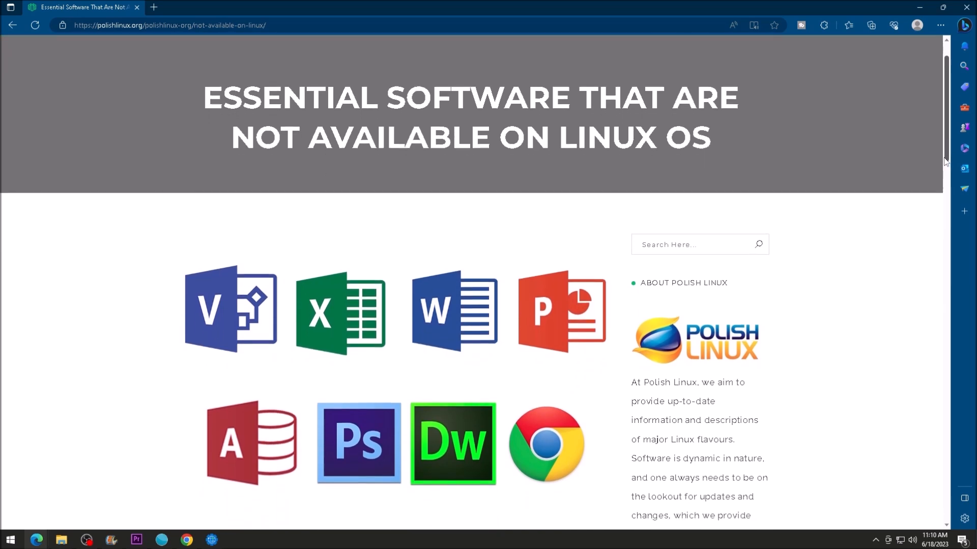
scroll("down", 3)
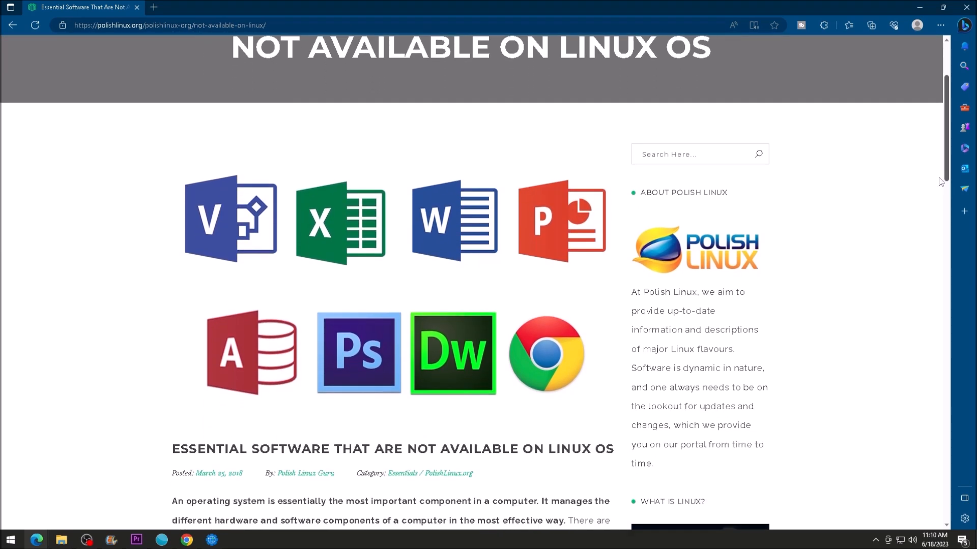
scroll("down", 3)
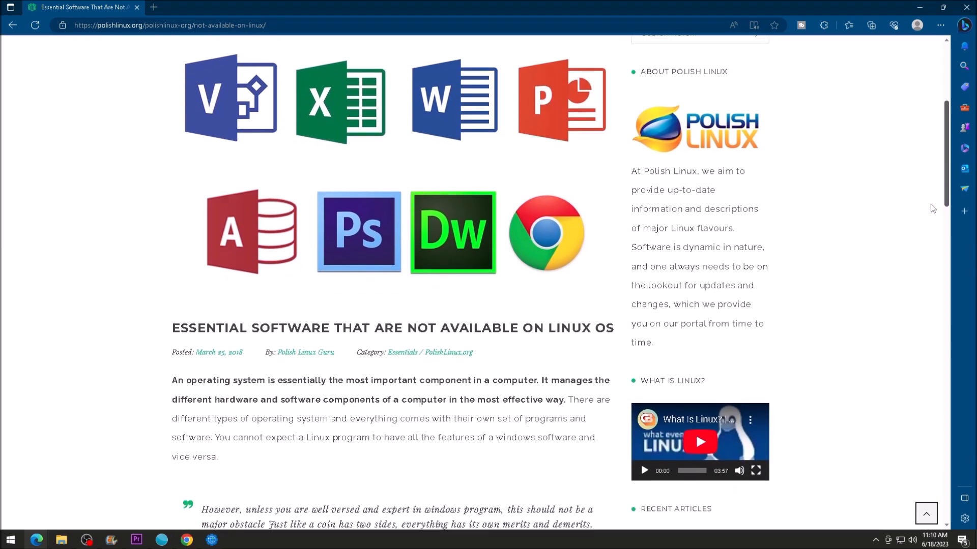
scroll("down", 3)
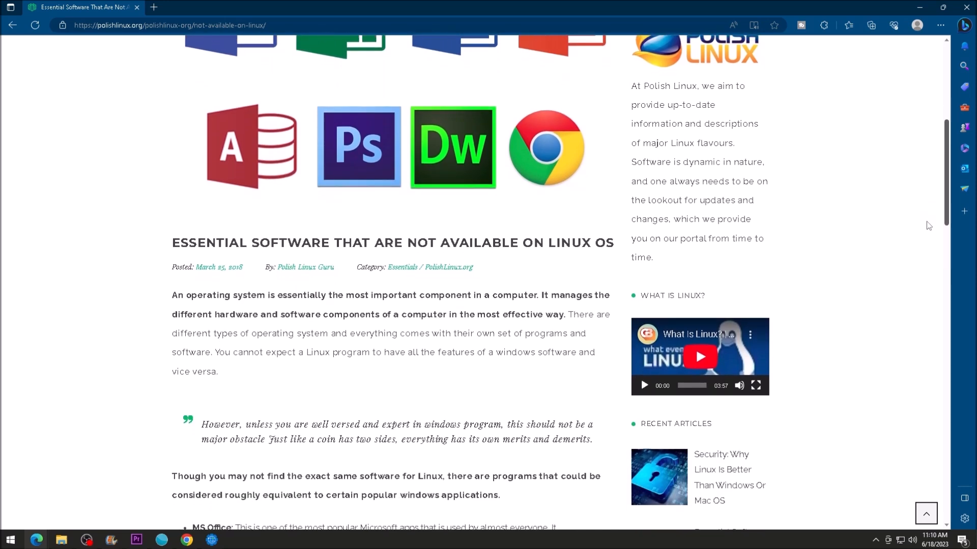
scroll("down", 3)
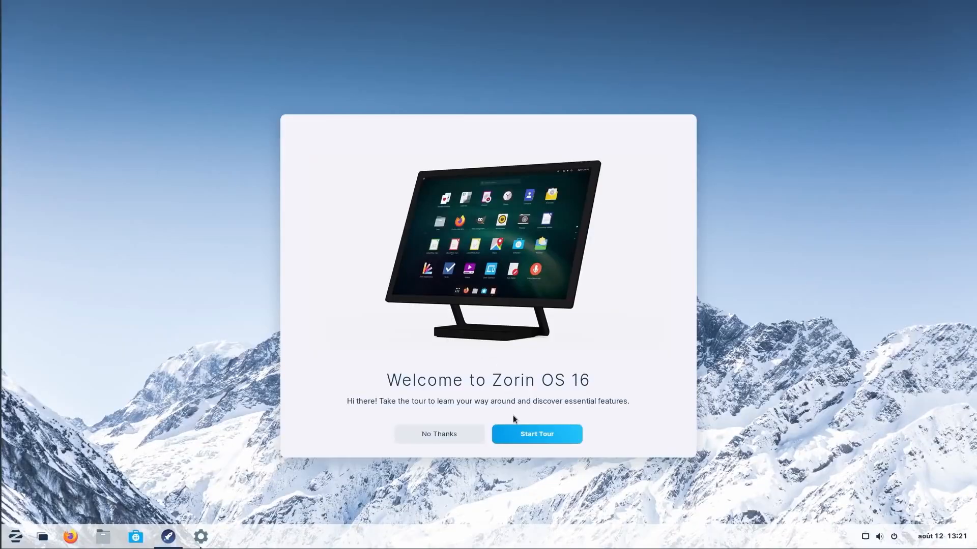
Start the Zorin welcome tour, try the app menu, and page through four tour pages.
left_click(535, 434)
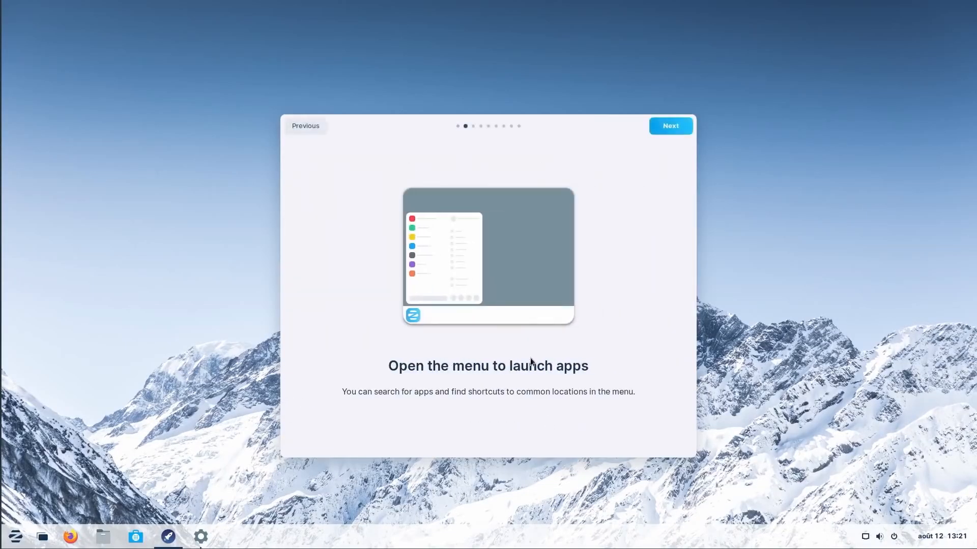
left_click(15, 535)
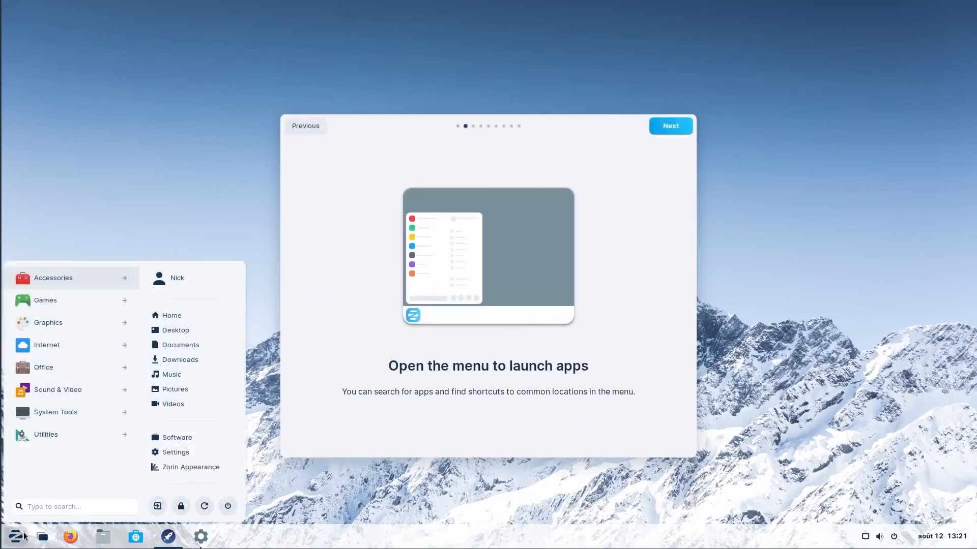
left_click(670, 125)
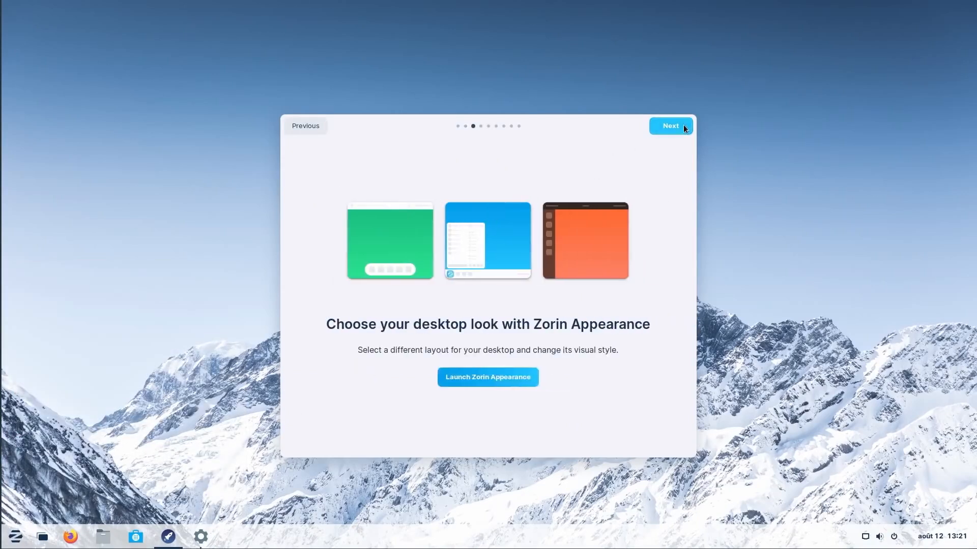
left_click(671, 125)
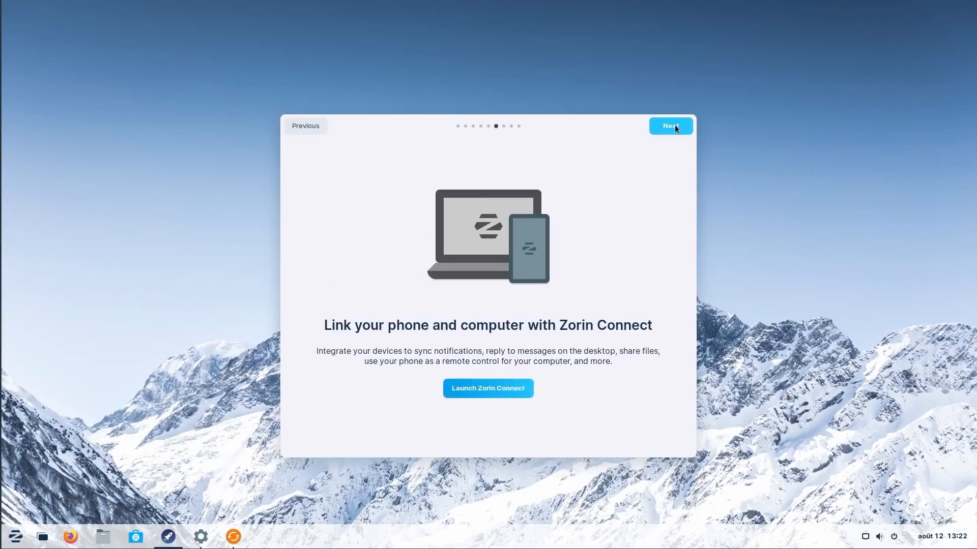
left_click(670, 126)
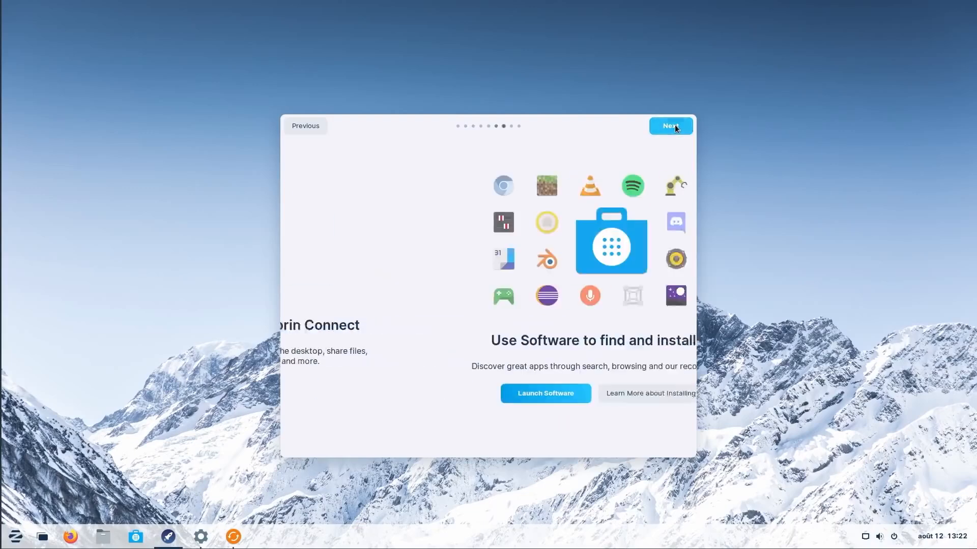
left_click(671, 125)
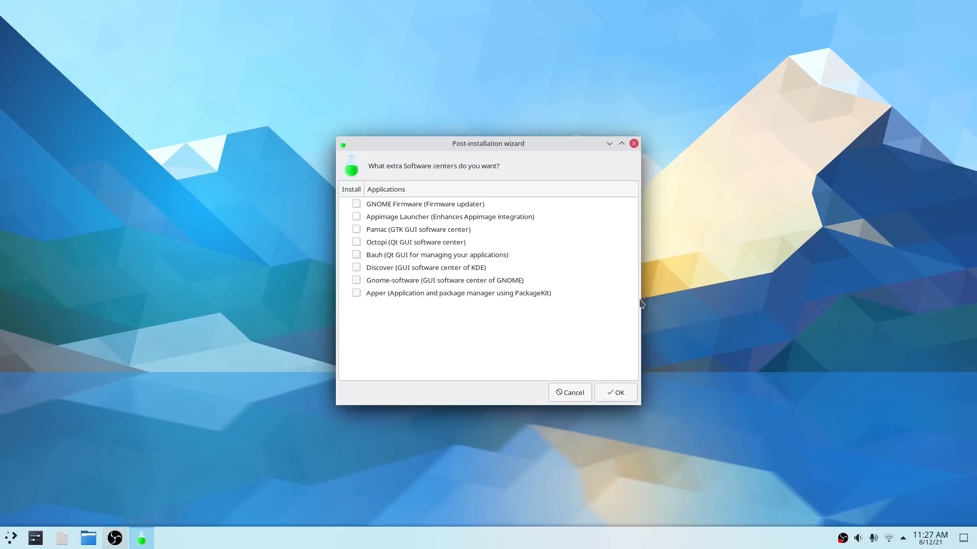
mouse_move(438, 307)
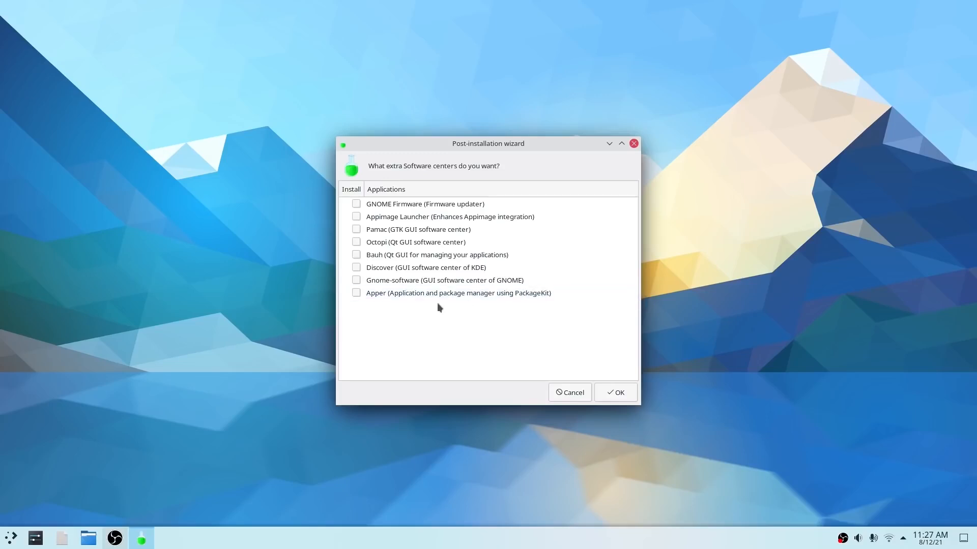
Select the Discover row, then continue past the software-centre and kernel pages with OK.
left_click(425, 267)
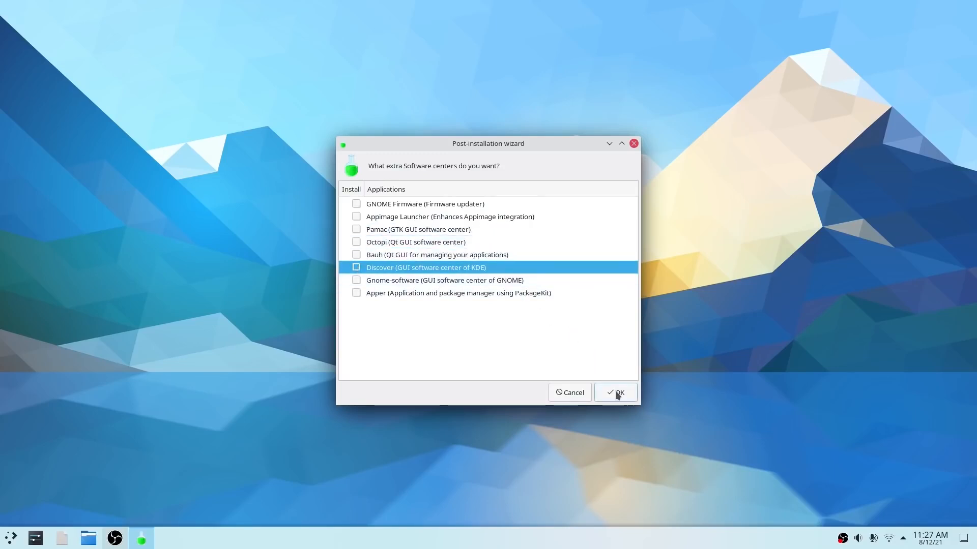
left_click(614, 392)
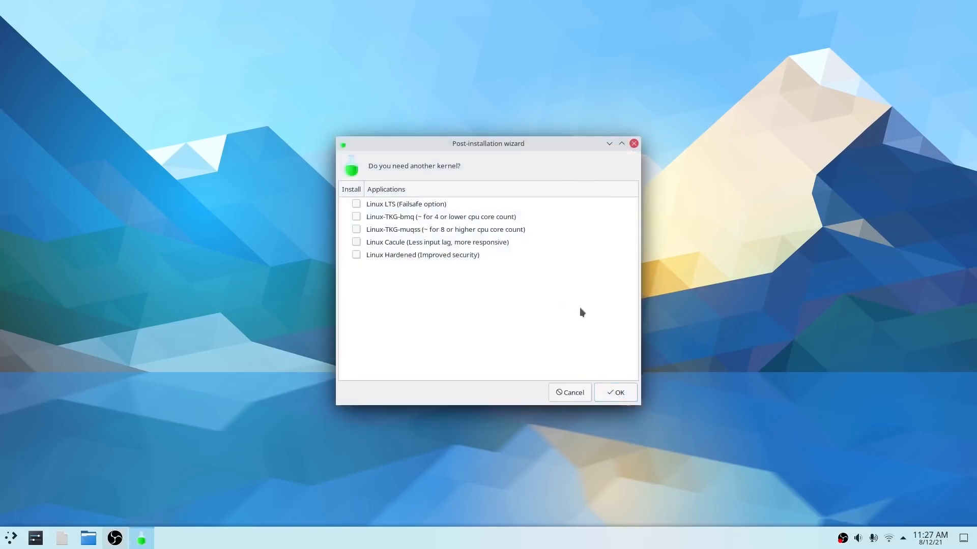
mouse_move(464, 305)
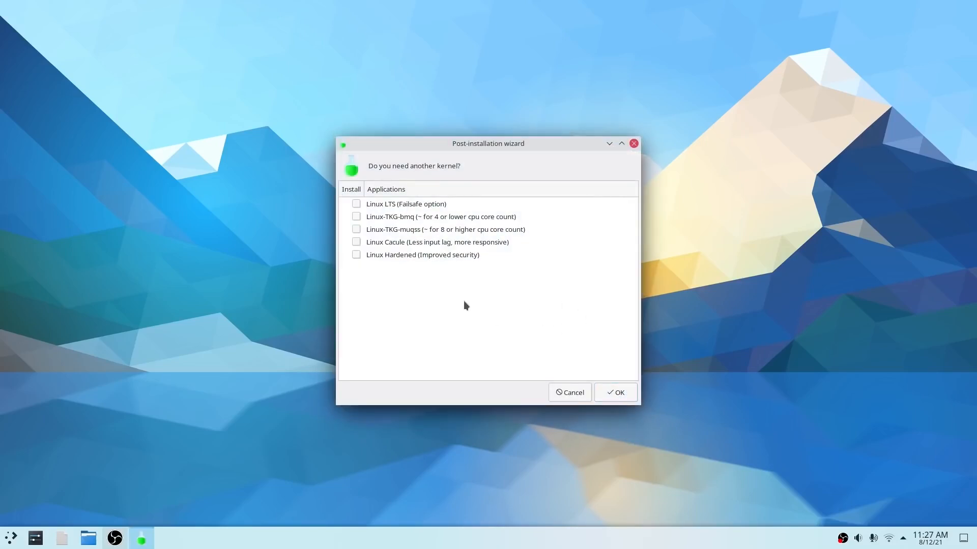
mouse_move(577, 320)
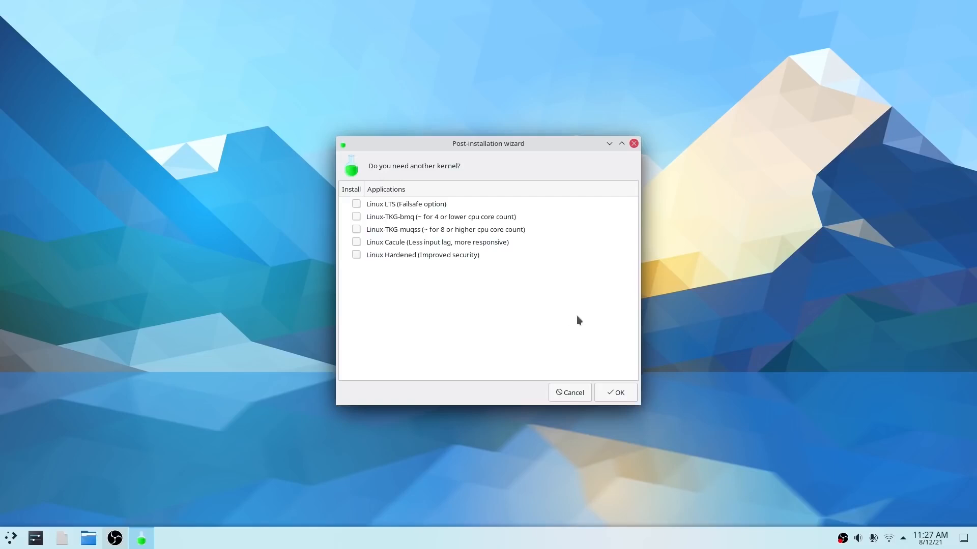
left_click(614, 392)
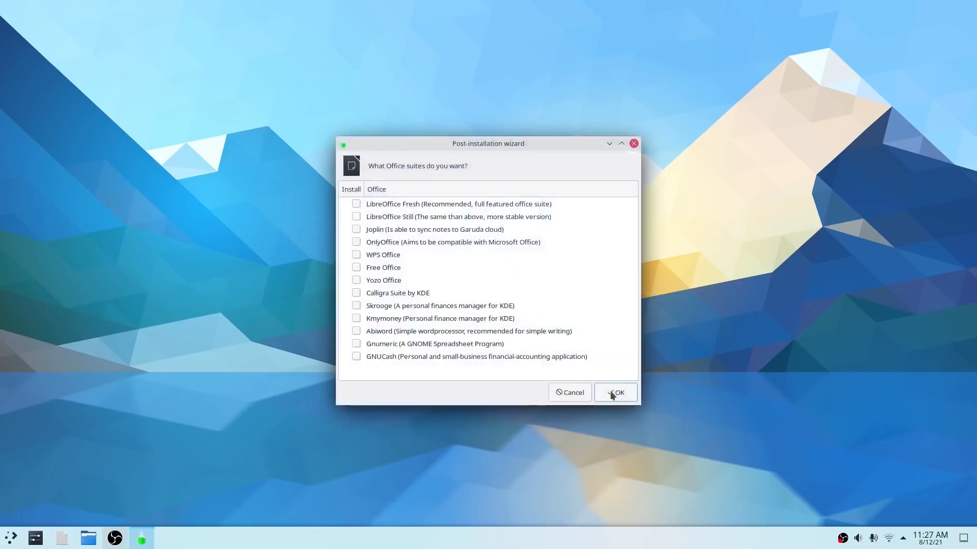
mouse_move(500, 259)
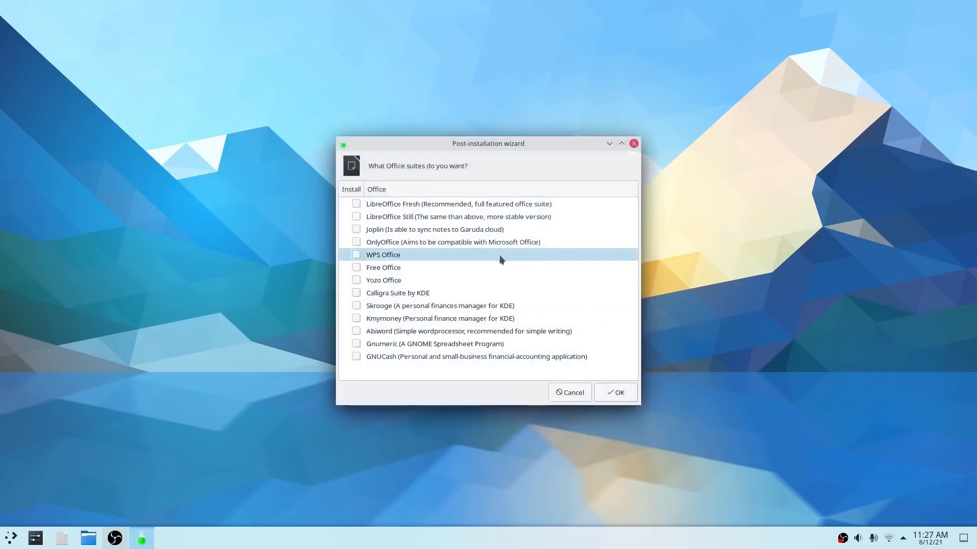